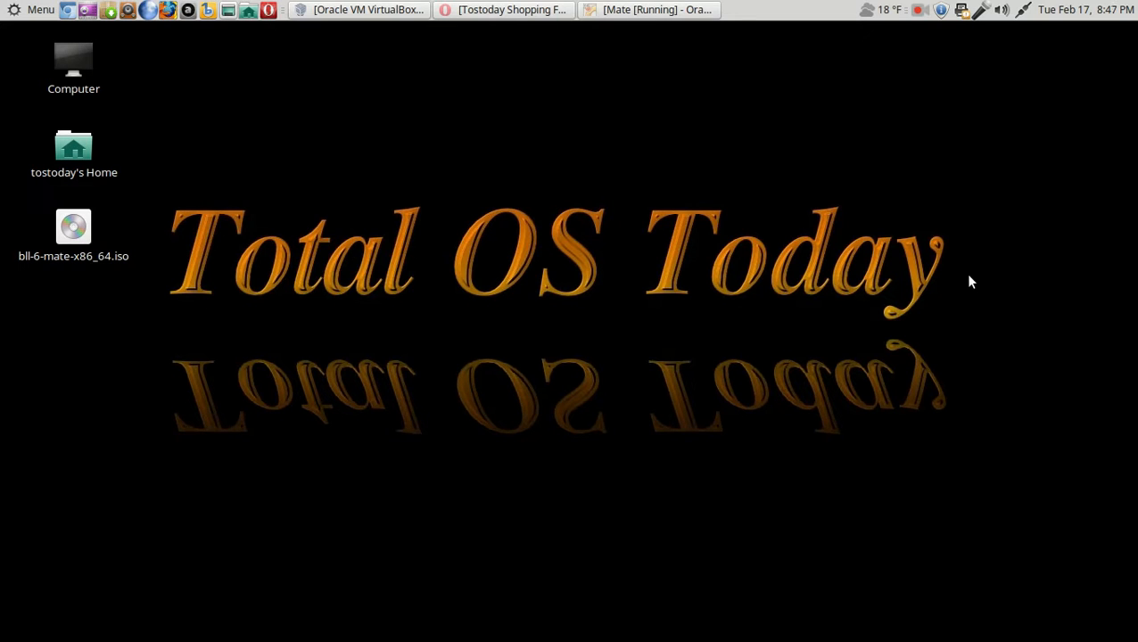
pyautogui.moveTo(725, 12)
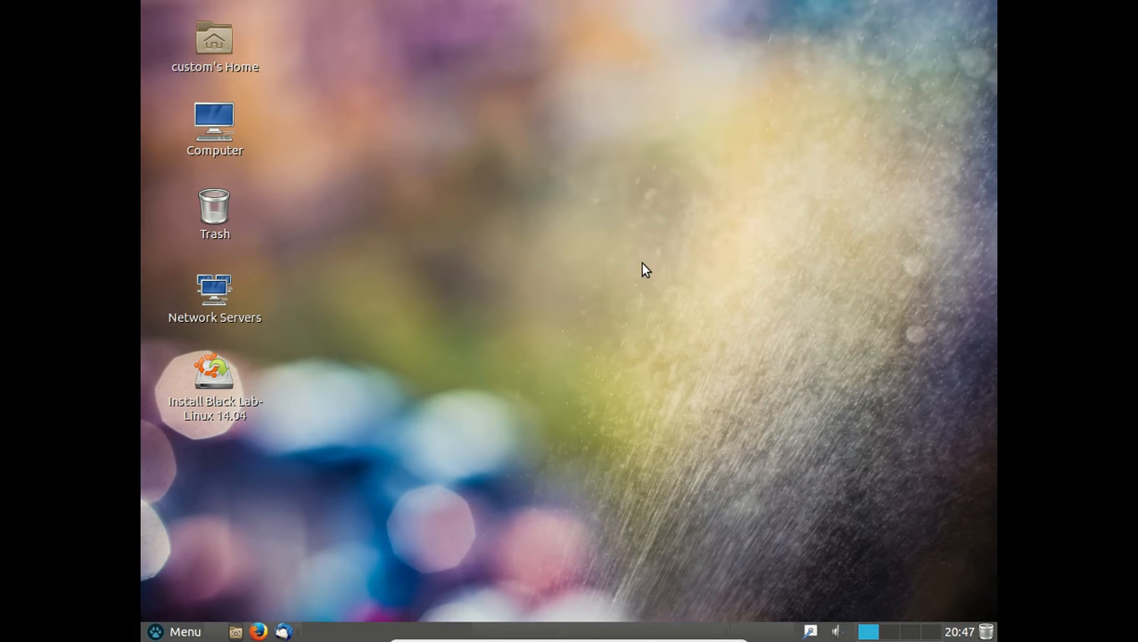
pyautogui.moveTo(613, 239)
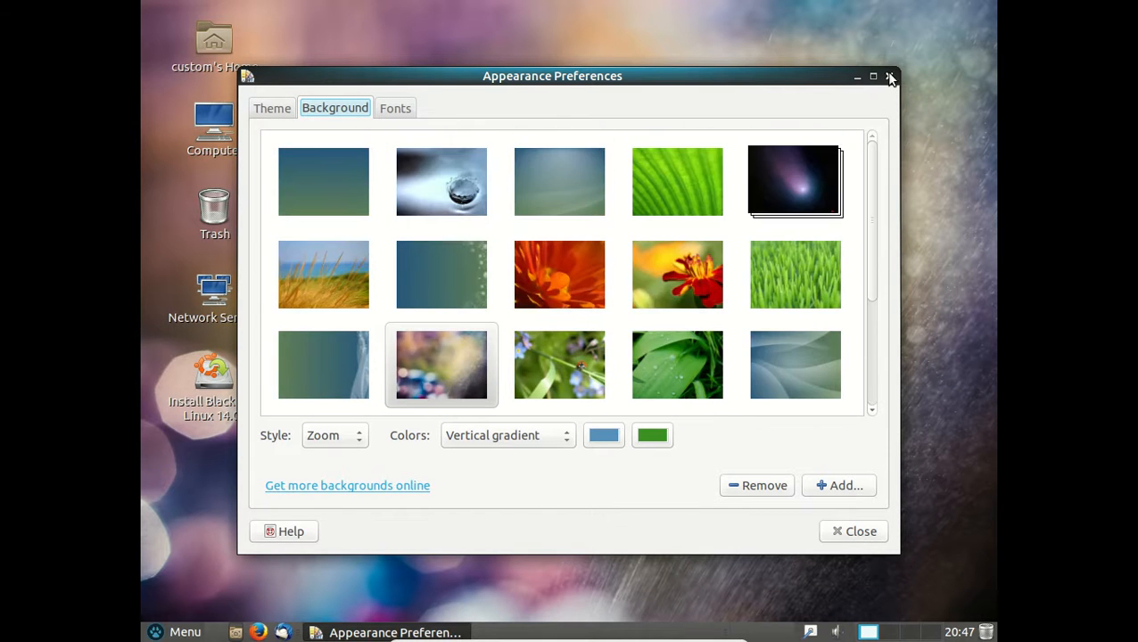
# Close background preferences, check the sound input device settings, then close them
pyautogui.click(889, 76)
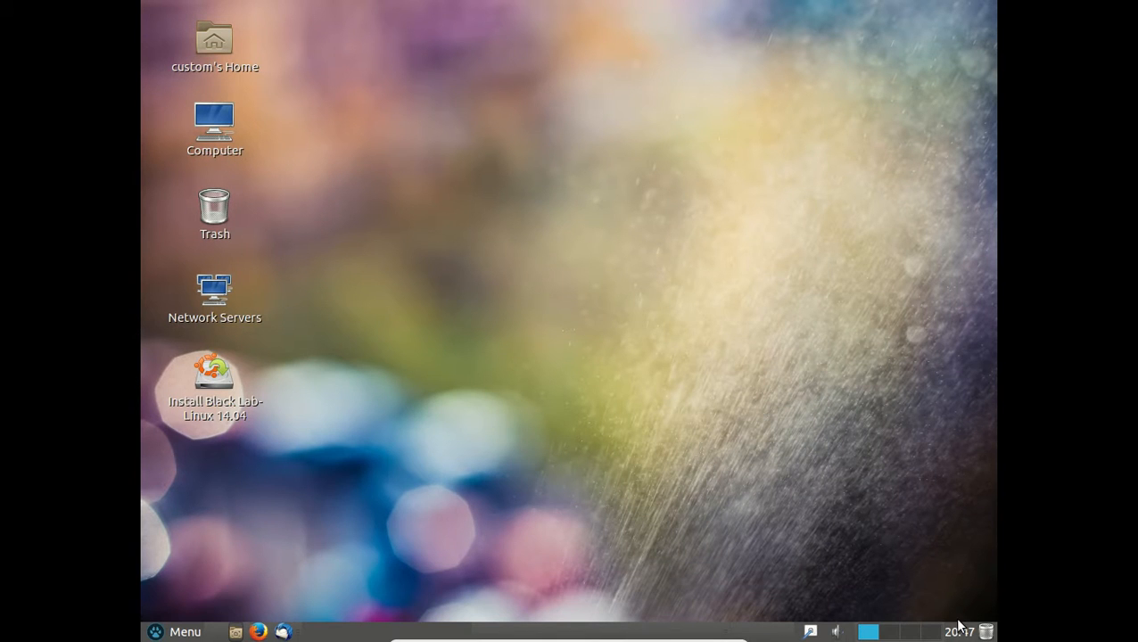
pyautogui.moveTo(896, 635)
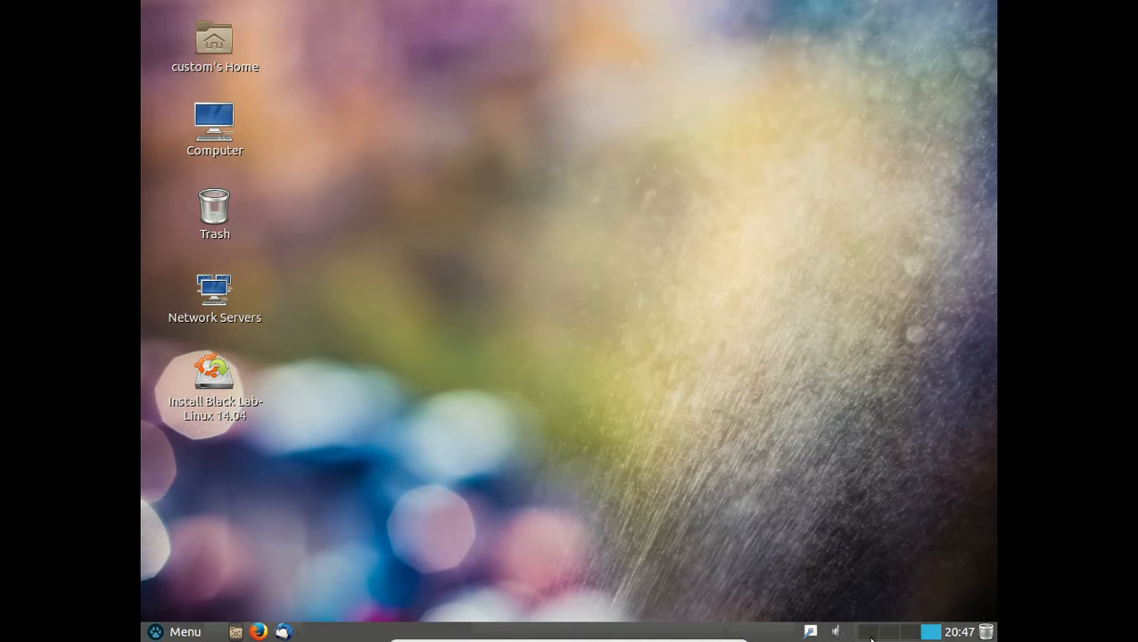
pyautogui.click(835, 632)
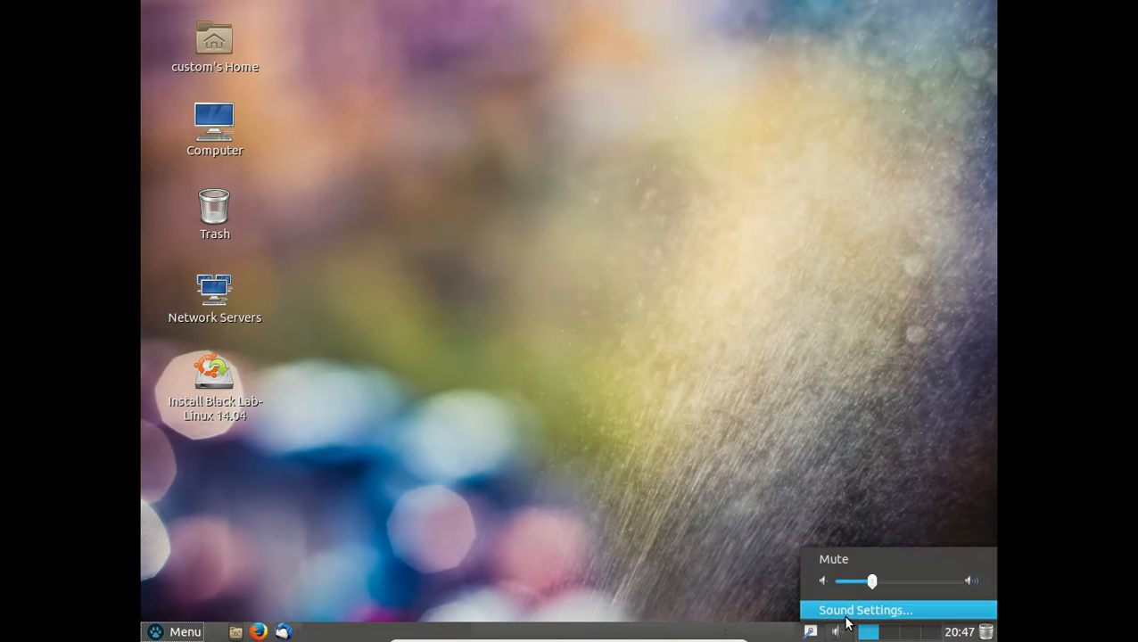
pyautogui.click(864, 610)
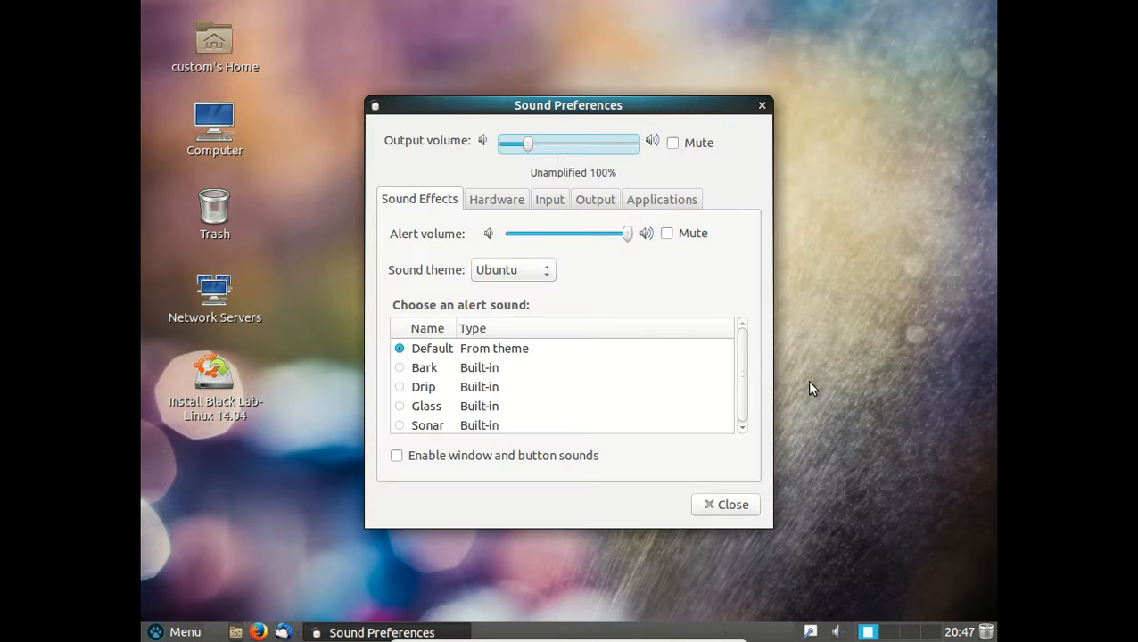
pyautogui.click(549, 198)
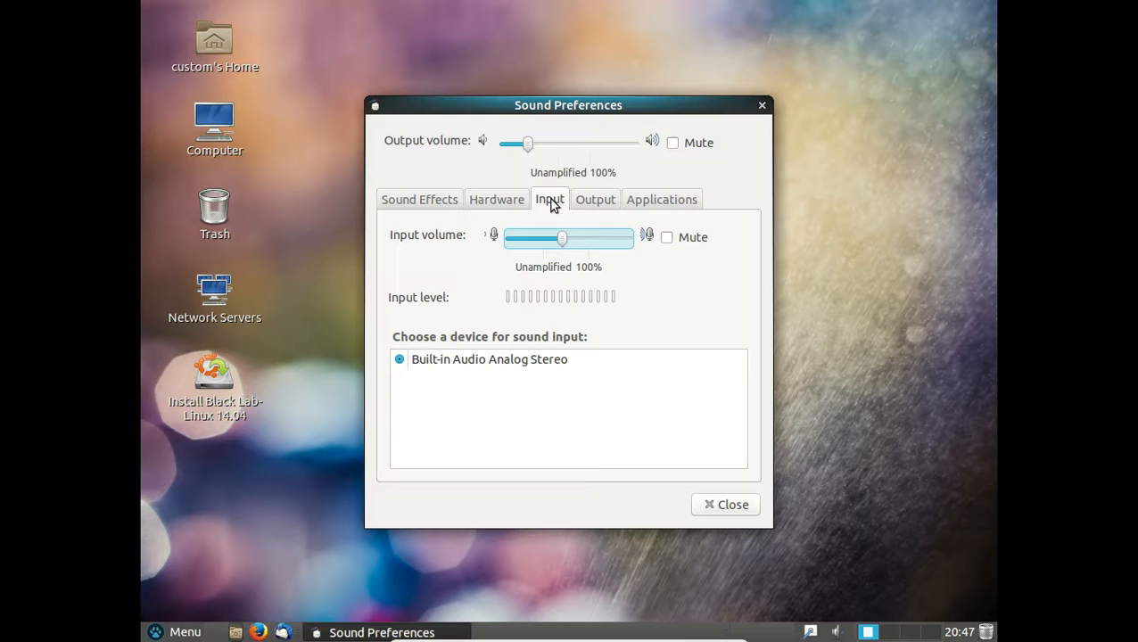
pyautogui.moveTo(723, 510)
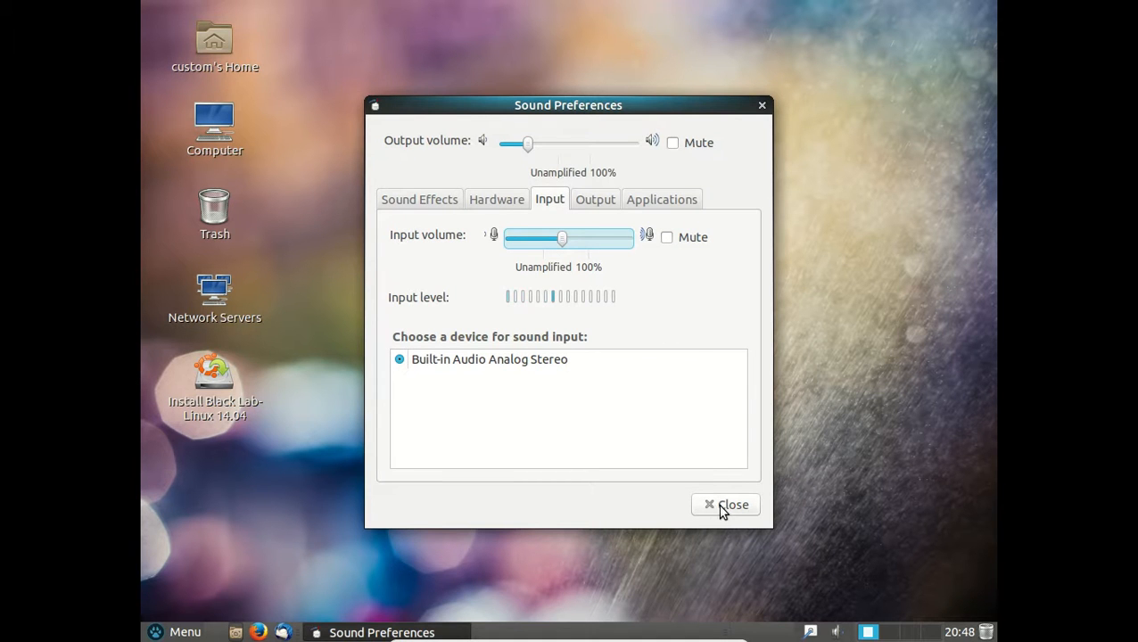
pyautogui.click(726, 505)
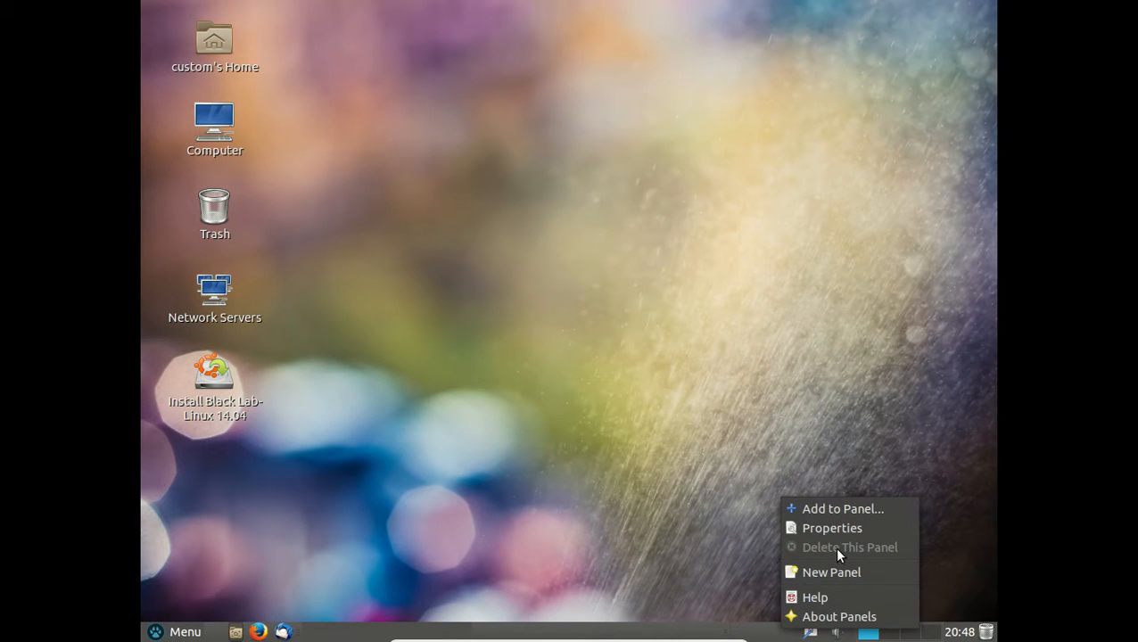
pyautogui.moveTo(843, 508)
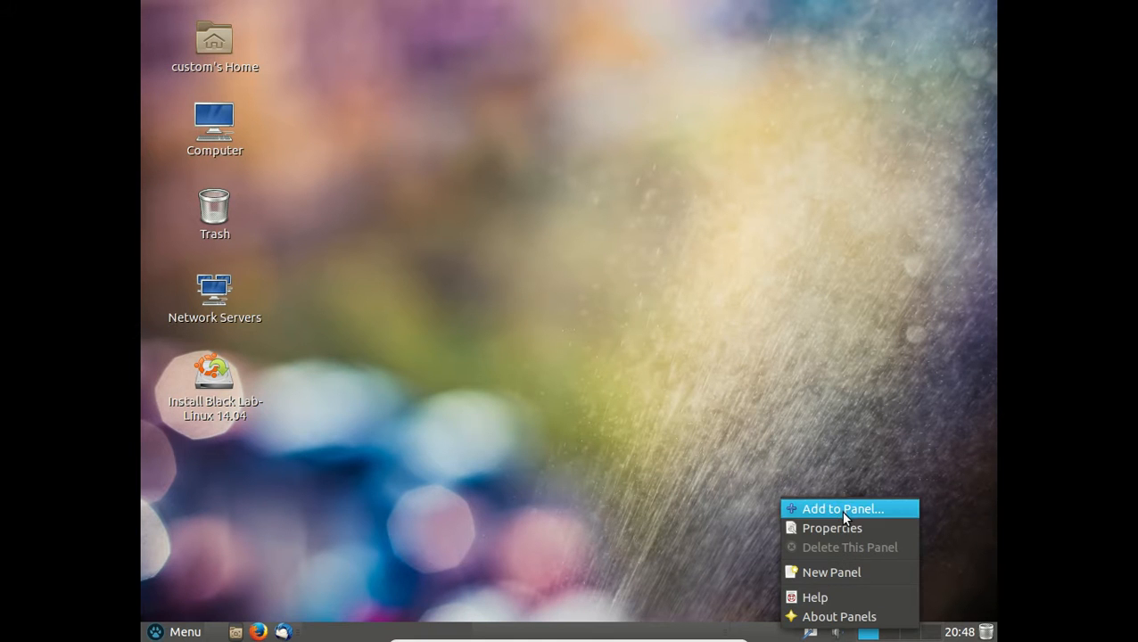
# Add the Weather Report applet to the panel via a 'wea' search
pyautogui.click(842, 509)
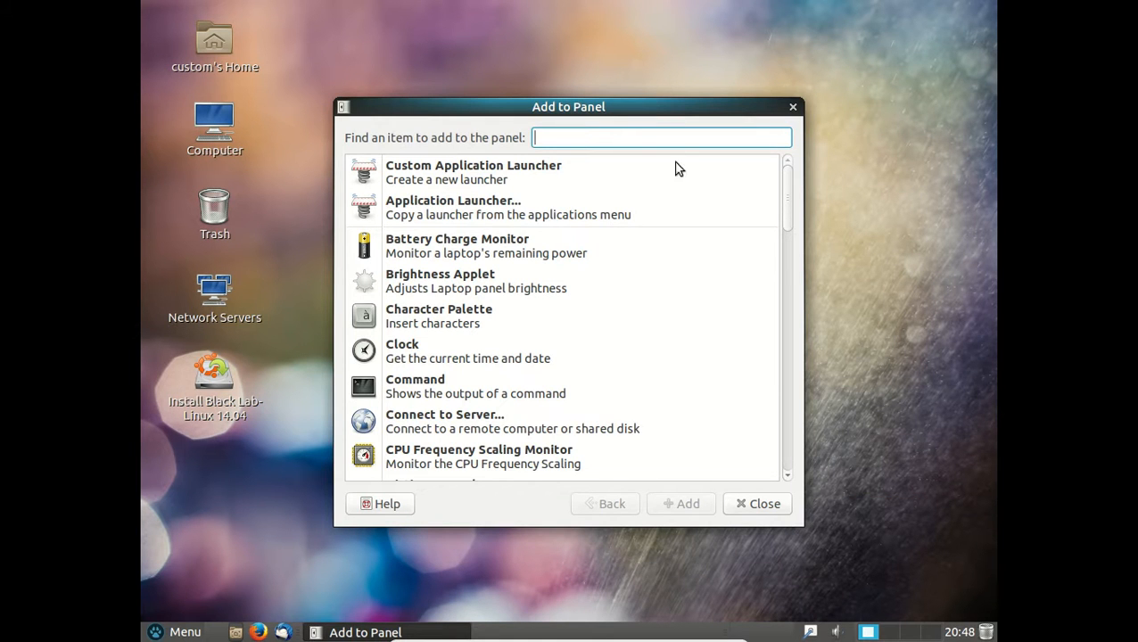
pyautogui.write('weather')
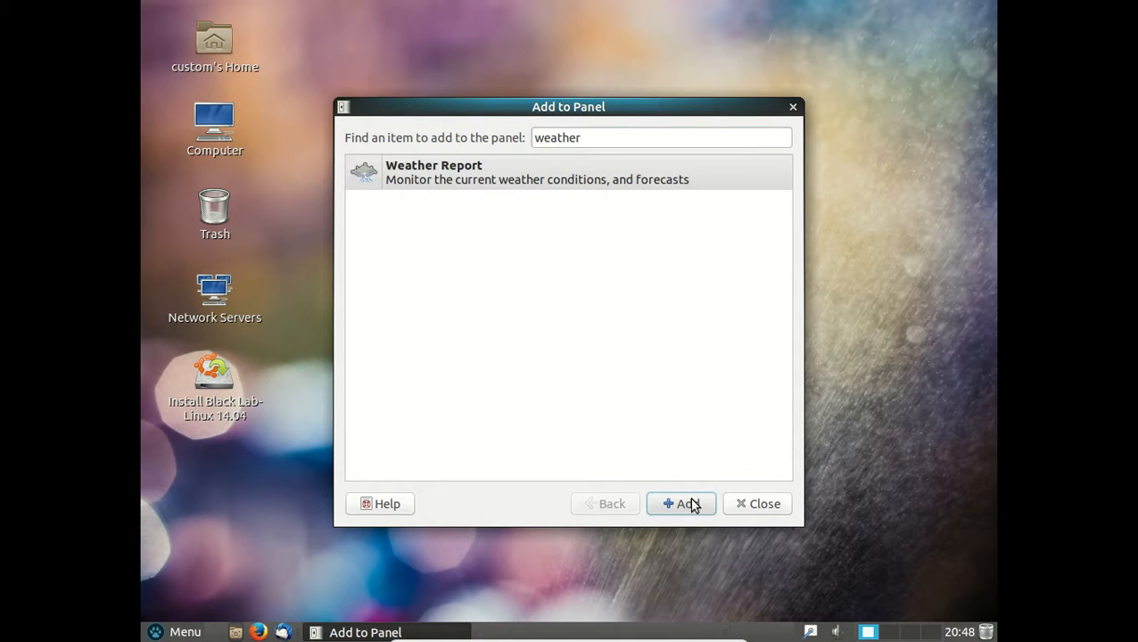
pyautogui.click(681, 503)
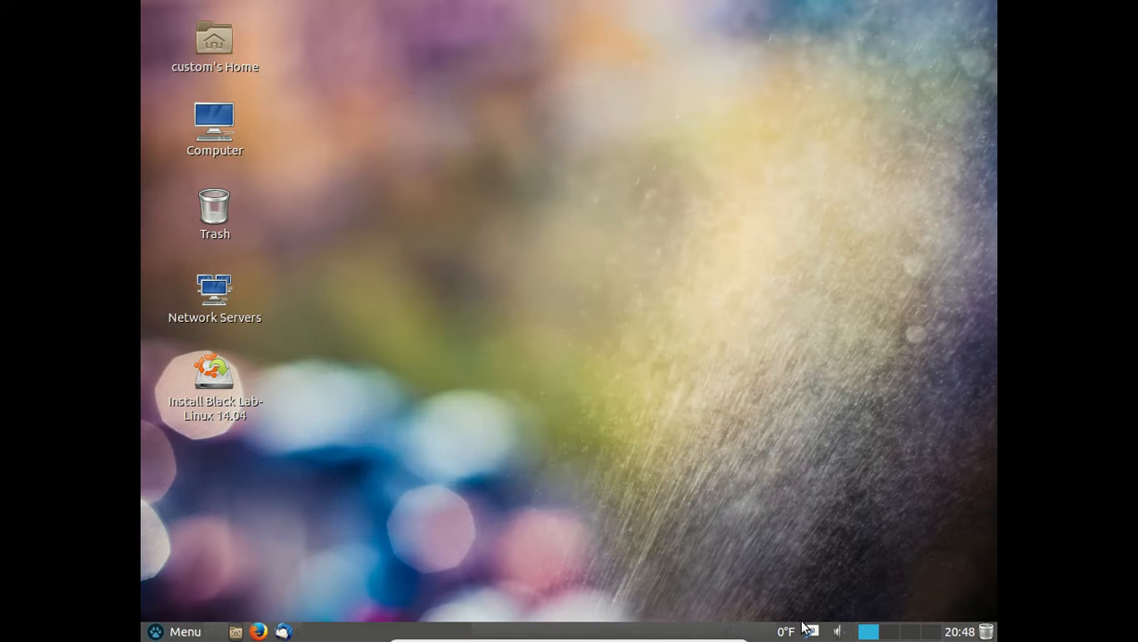
# Set the weather applet's location to an Orlando airport and close the details window
pyautogui.rightClick(811, 631)
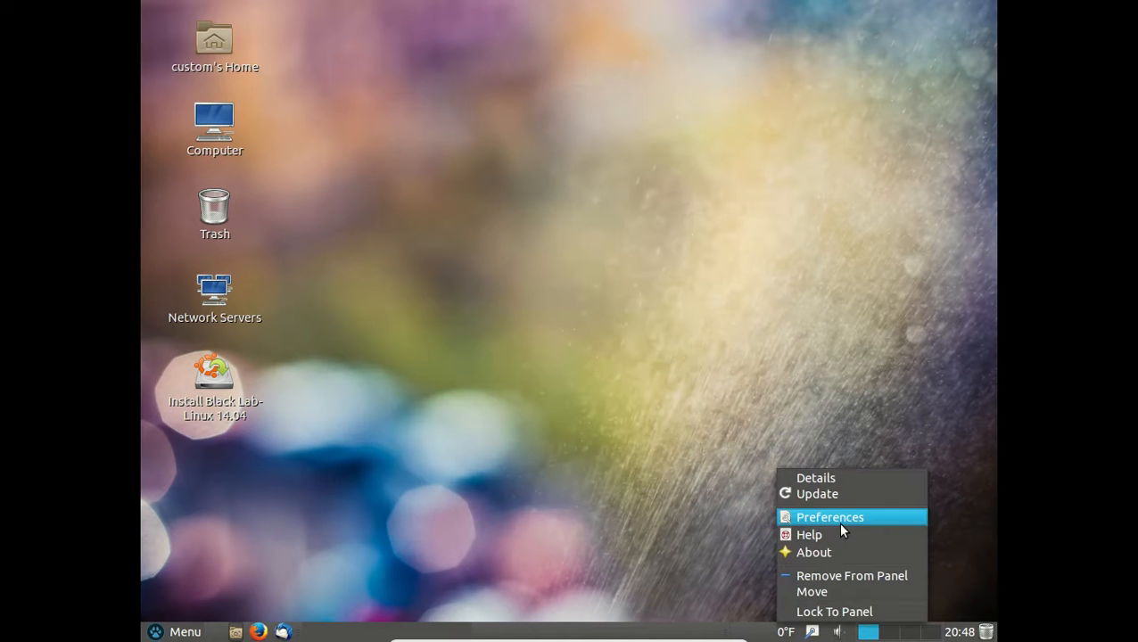
pyautogui.click(829, 517)
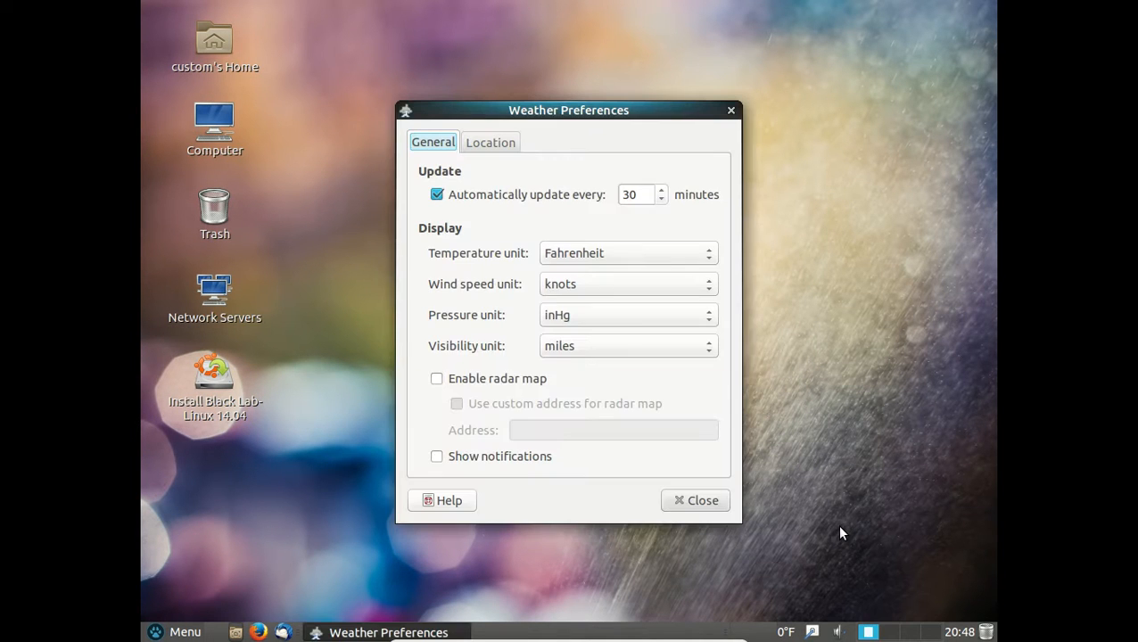
pyautogui.click(489, 142)
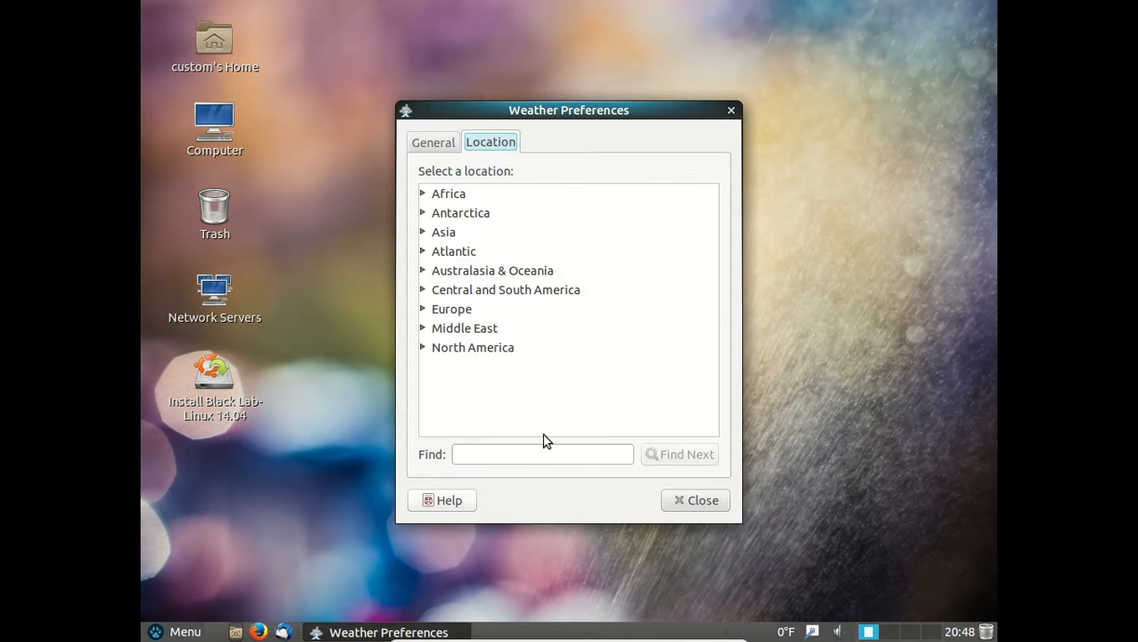
pyautogui.write('ora')
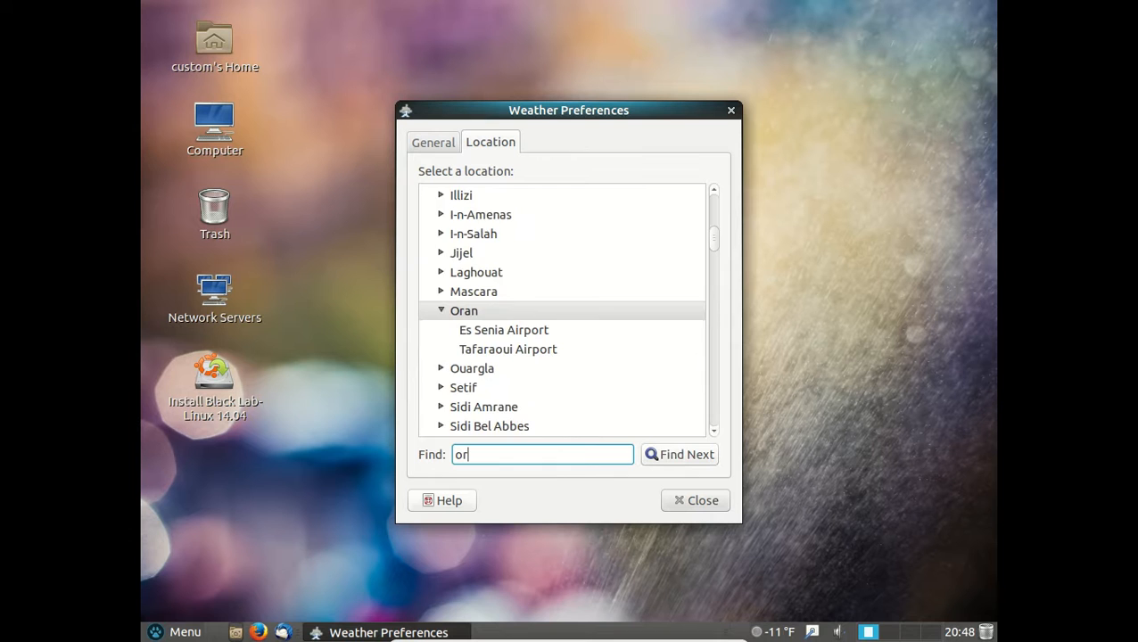
pyautogui.write('lando')
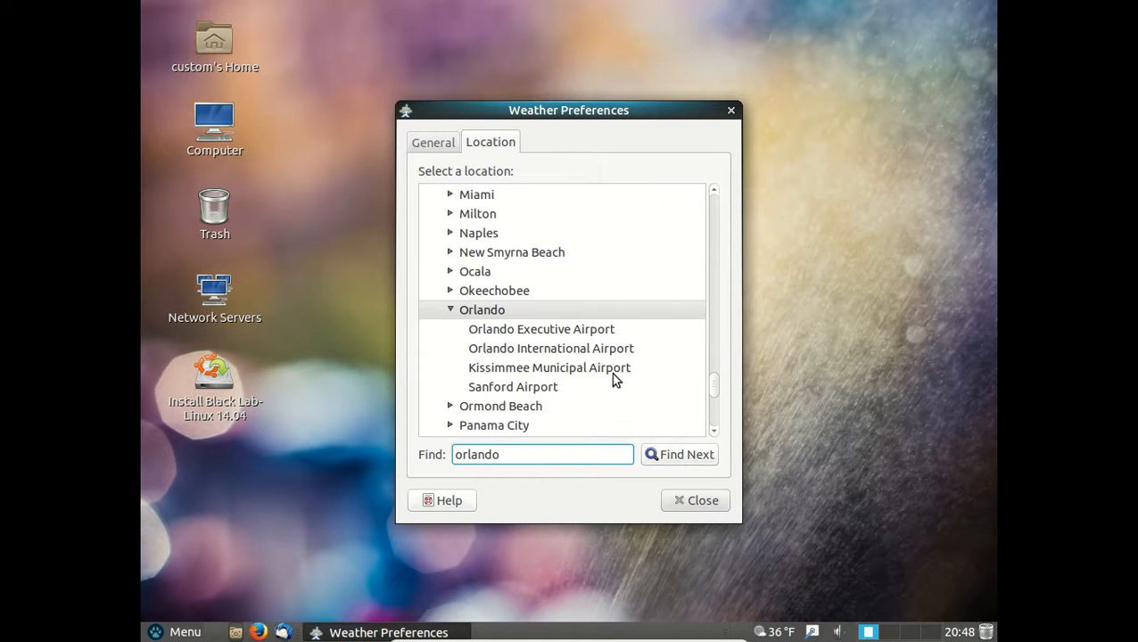
pyautogui.click(550, 348)
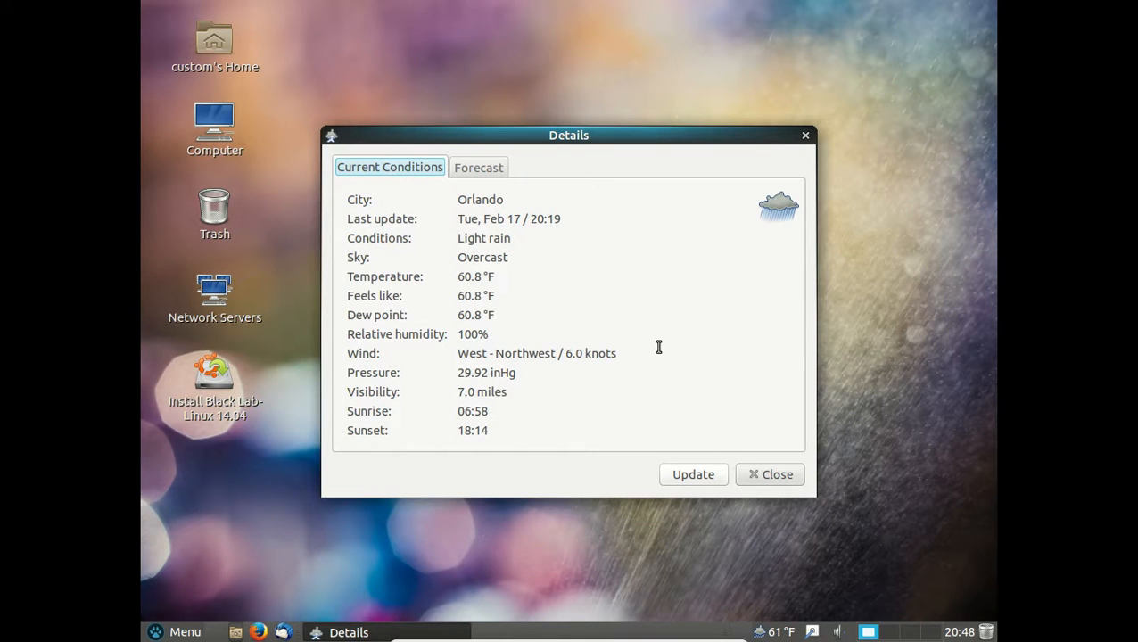
pyautogui.moveTo(776, 475)
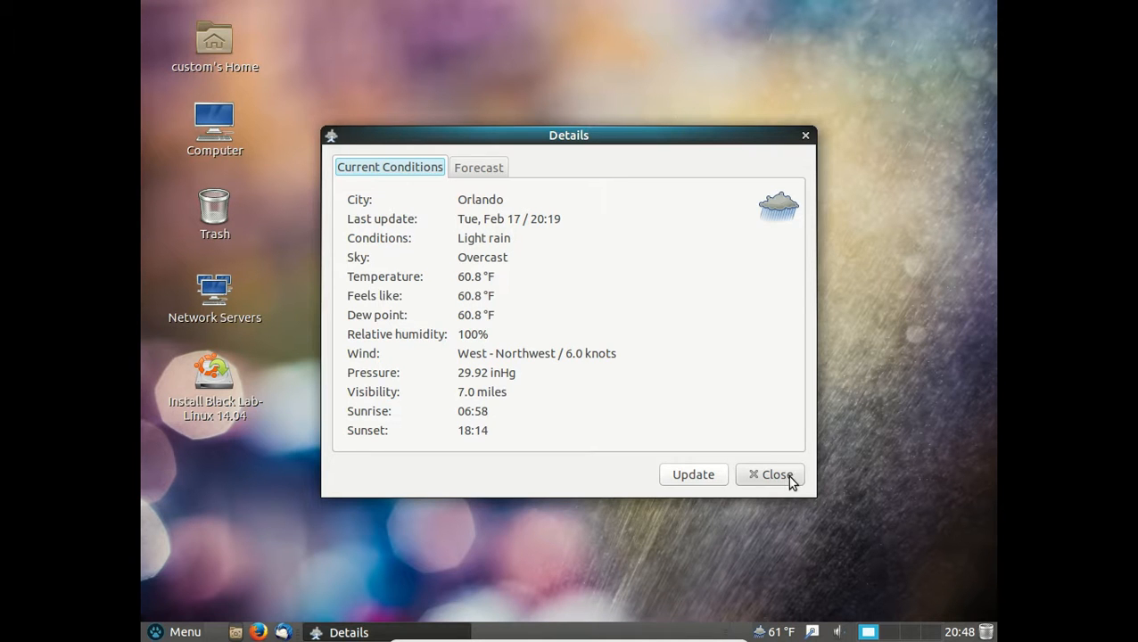
pyautogui.click(771, 473)
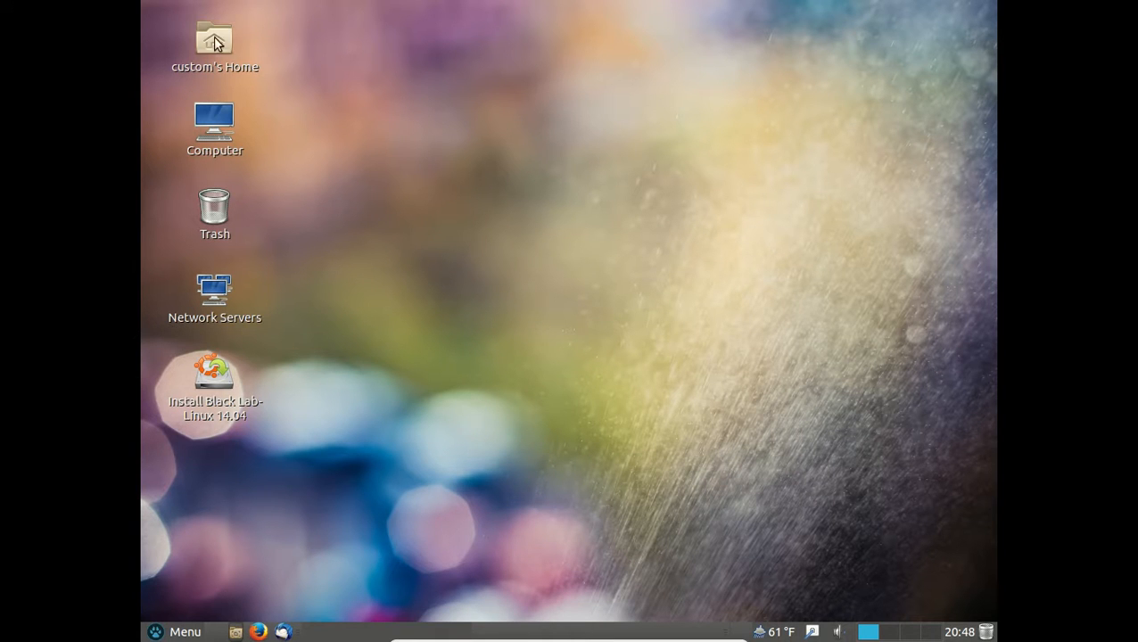
pyautogui.doubleClick(214, 40)
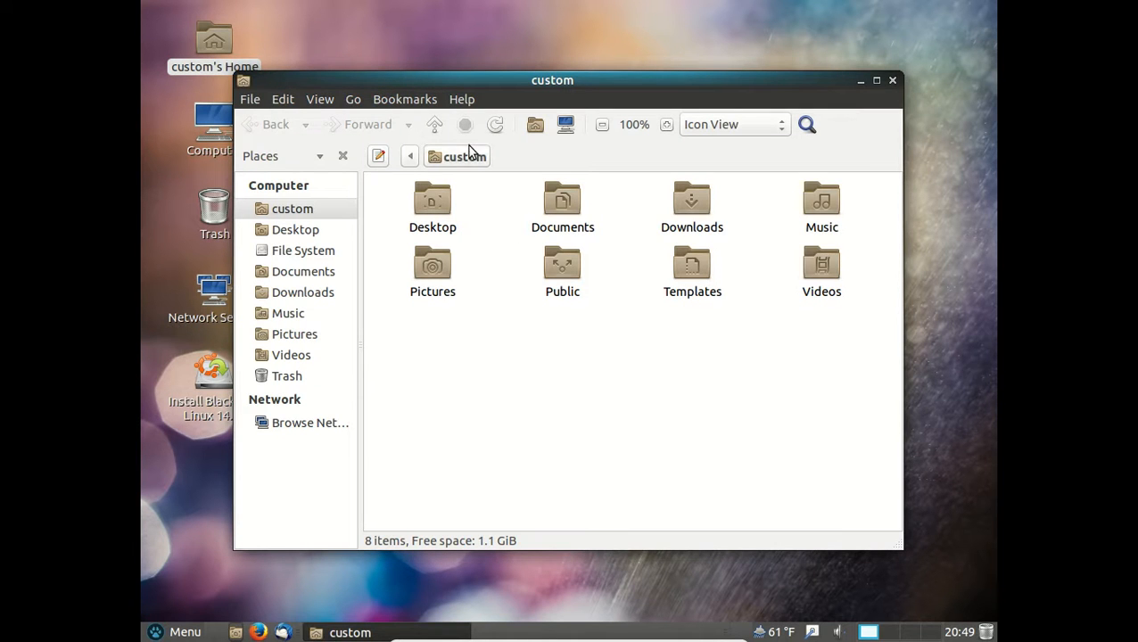
pyautogui.click(462, 99)
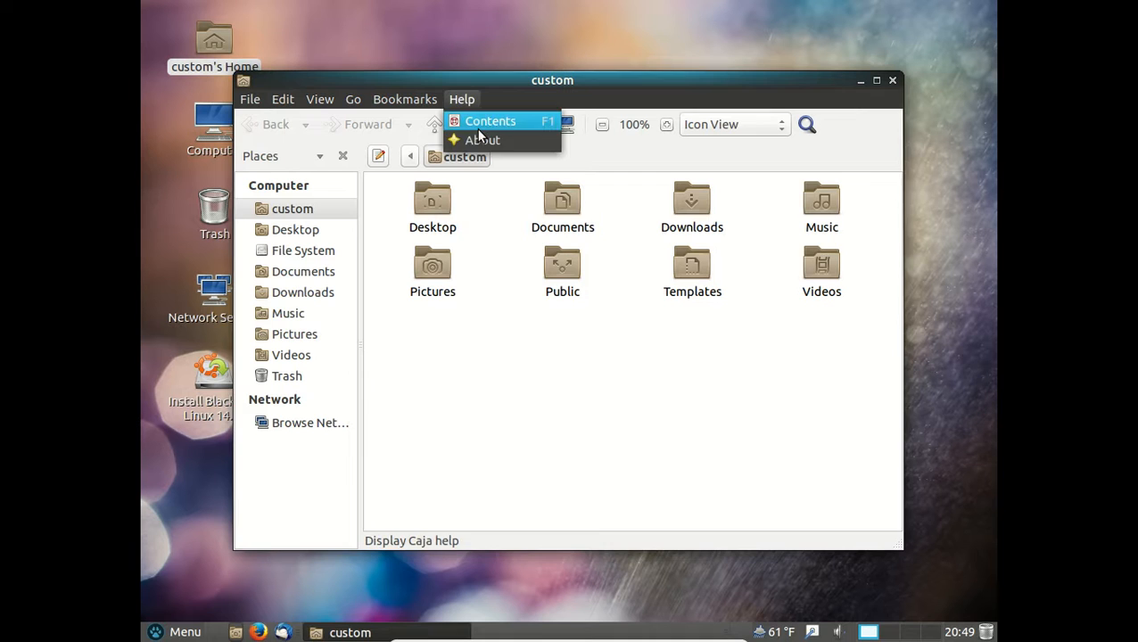
pyautogui.click(483, 140)
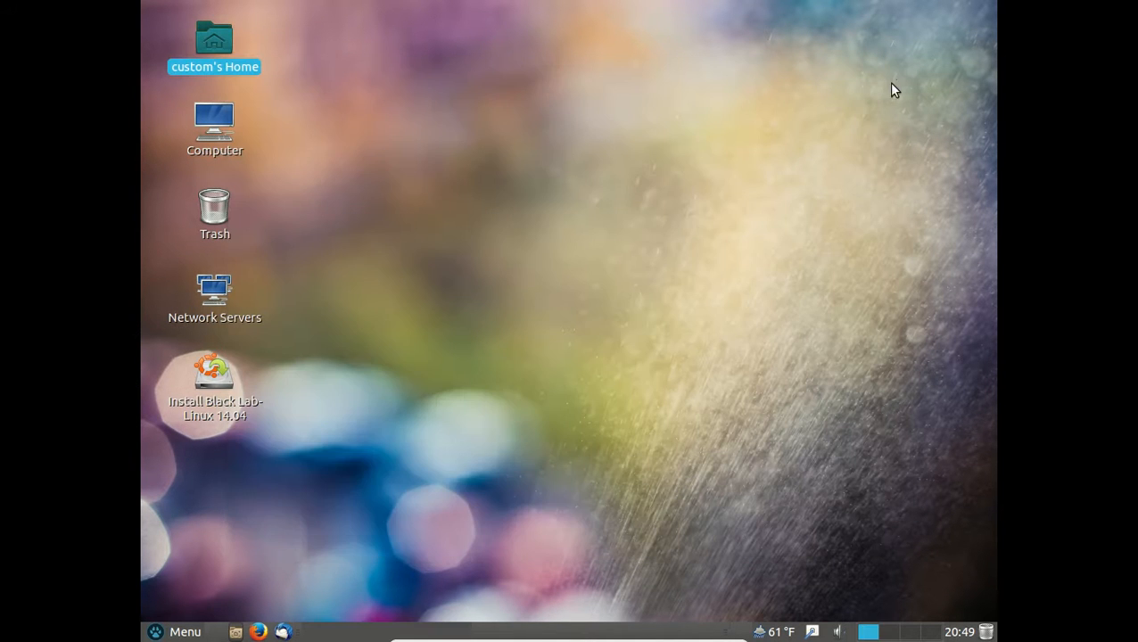
pyautogui.click(214, 129)
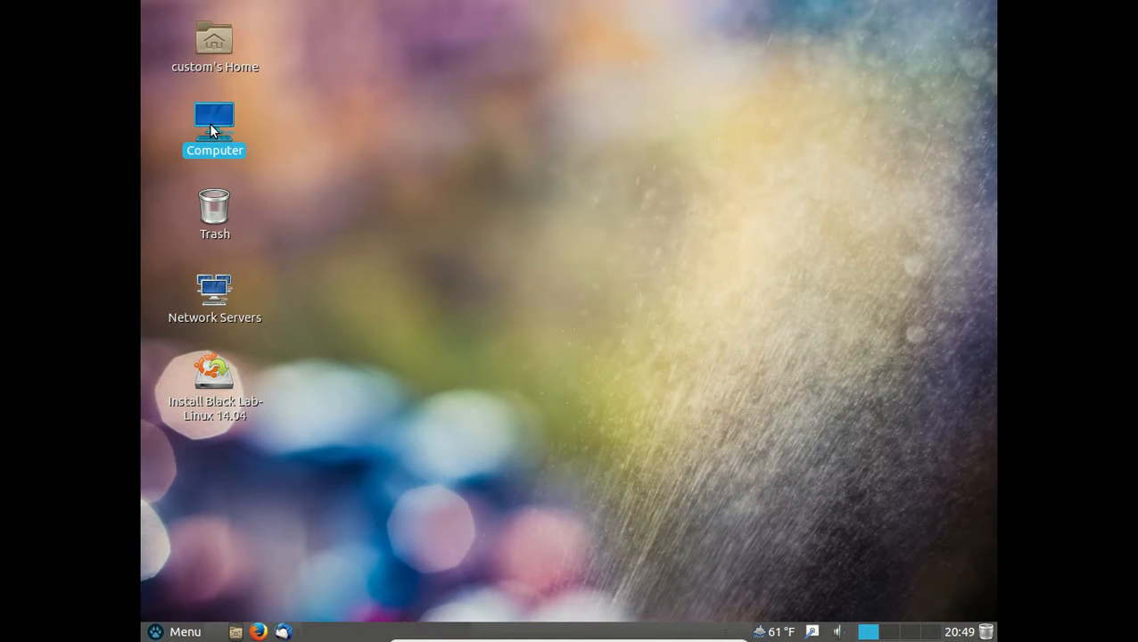
pyautogui.doubleClick(214, 121)
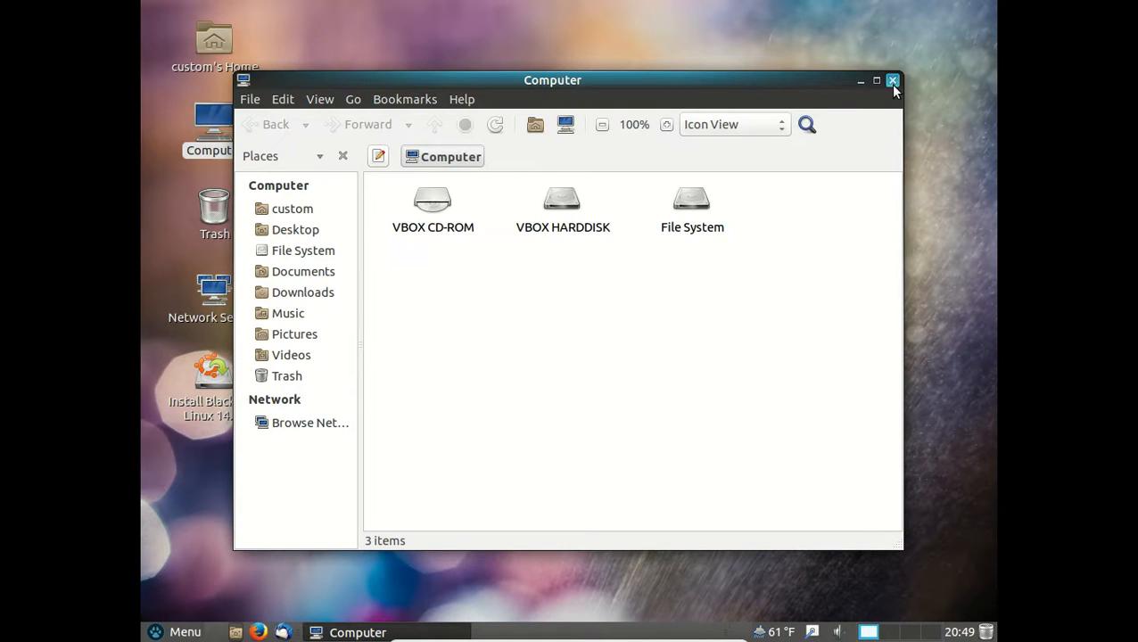
pyautogui.click(893, 80)
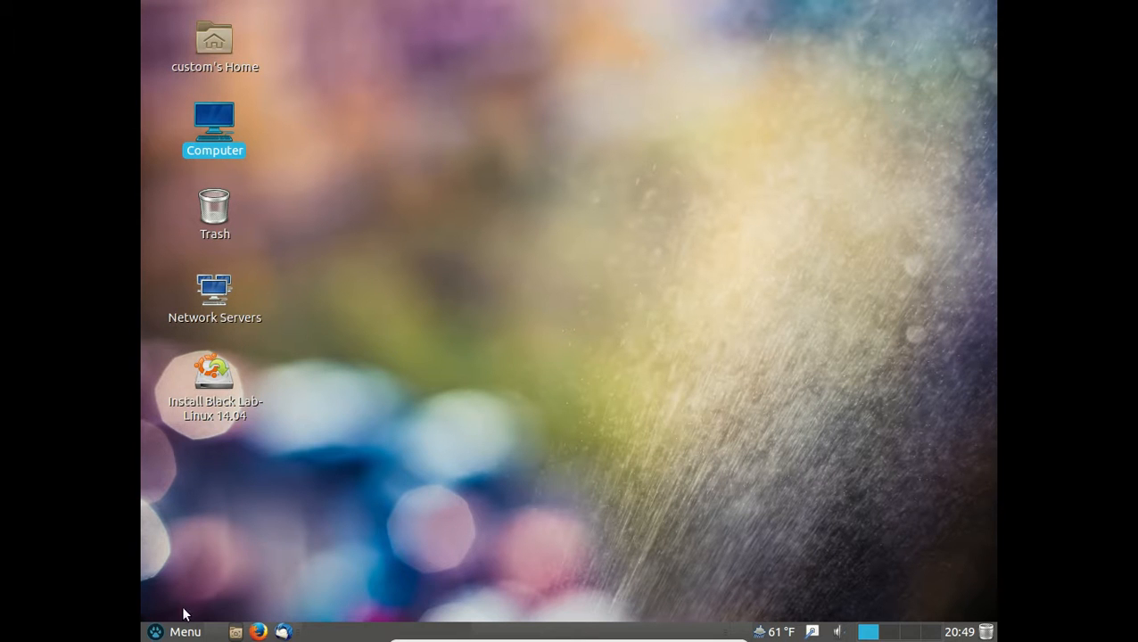
# Open the menu's All applications list and view the Accessories category
pyautogui.click(174, 631)
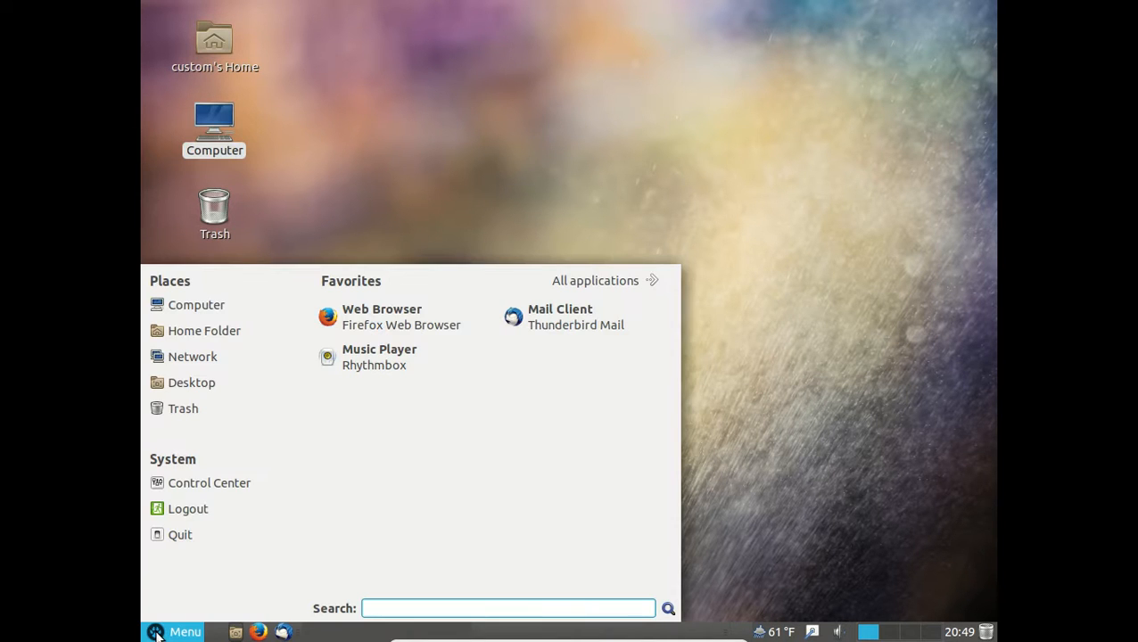
pyautogui.moveTo(481, 401)
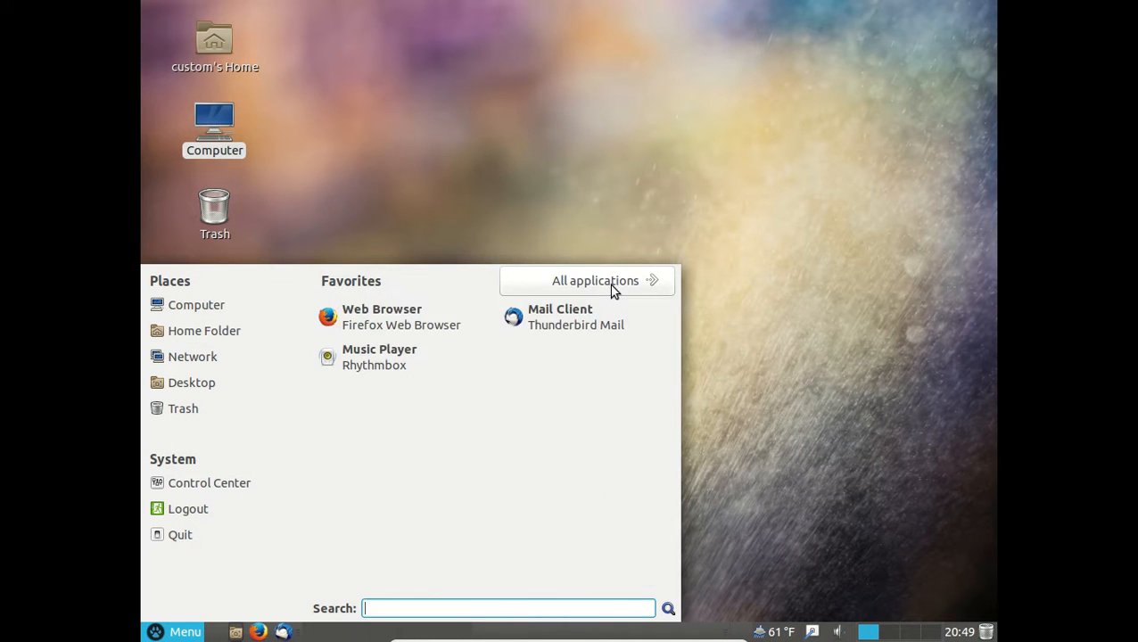
pyautogui.click(595, 279)
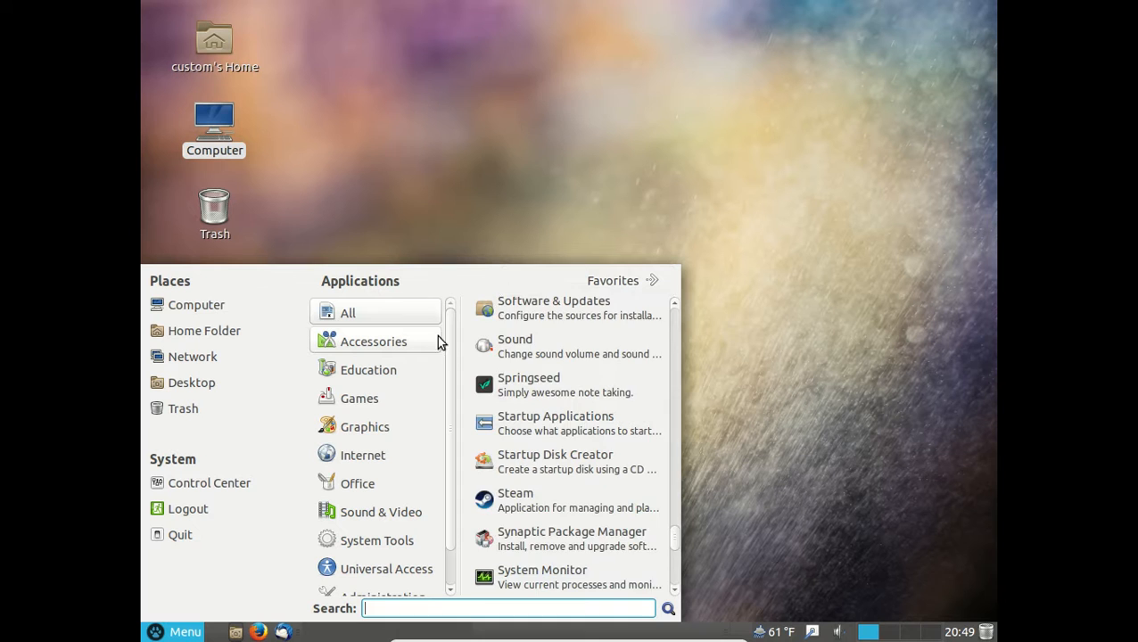
pyautogui.click(372, 341)
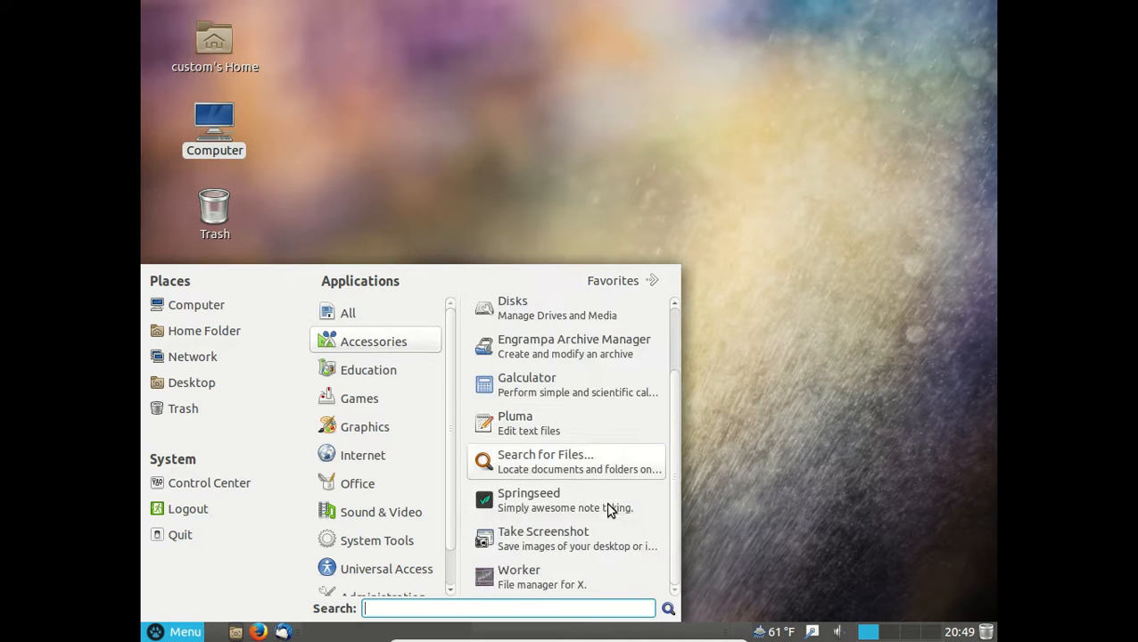
pyautogui.click(613, 280)
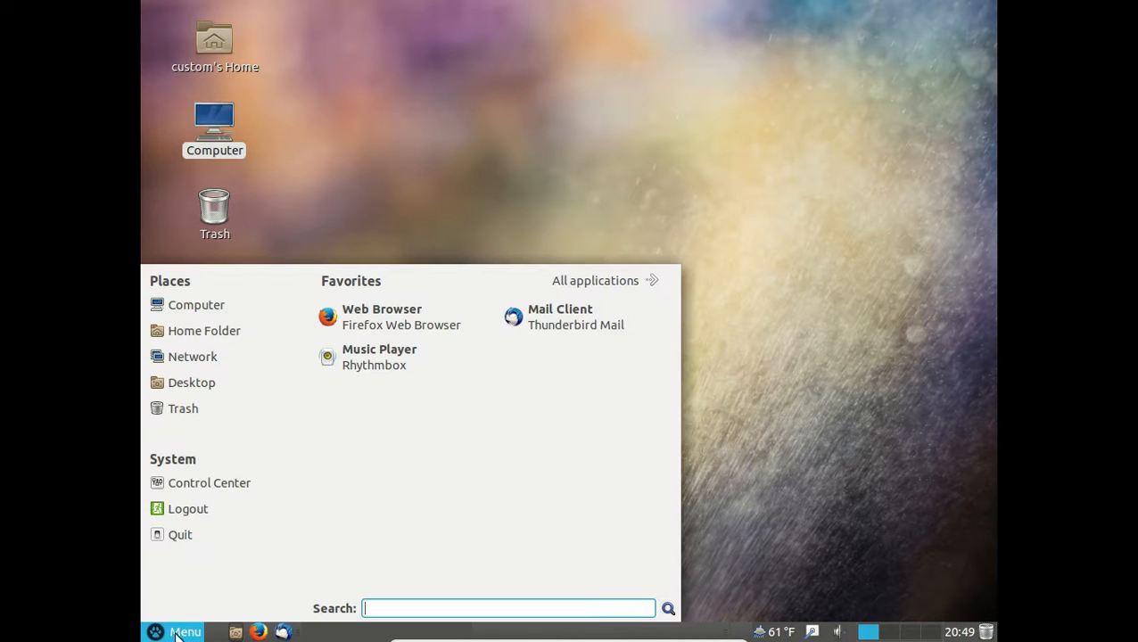
pyautogui.click(595, 280)
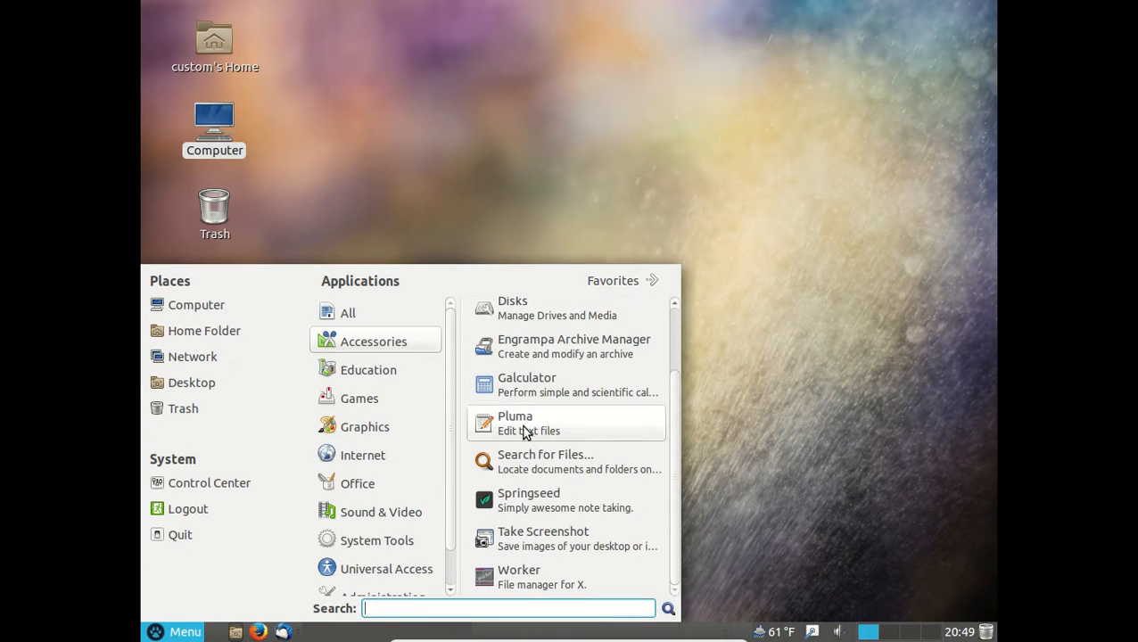
pyautogui.moveTo(538, 500)
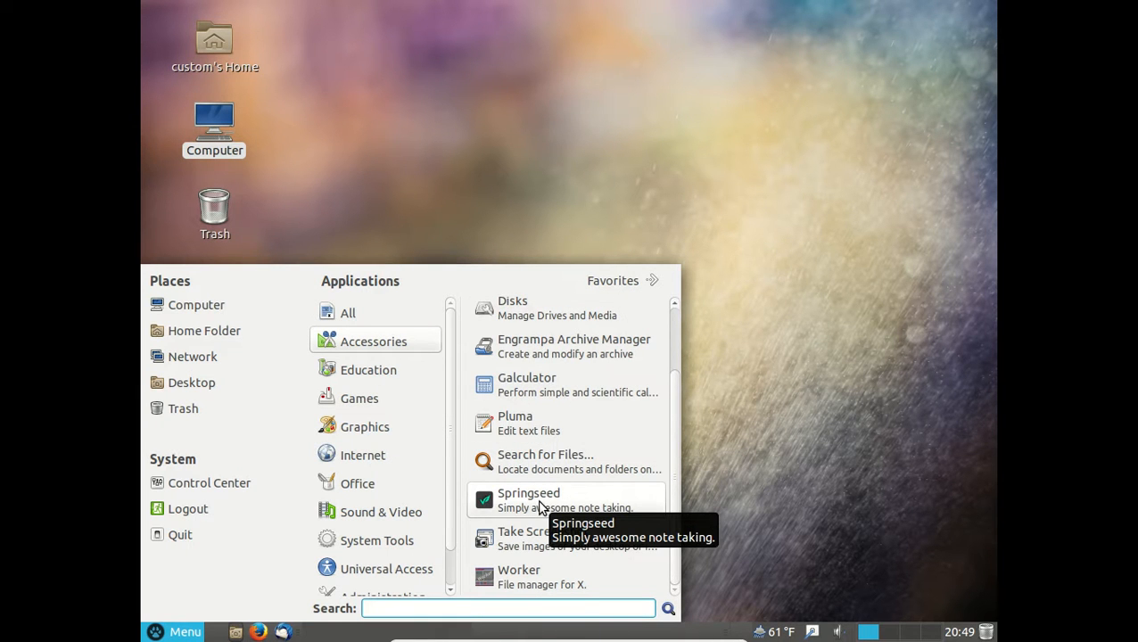
pyautogui.moveTo(451, 374)
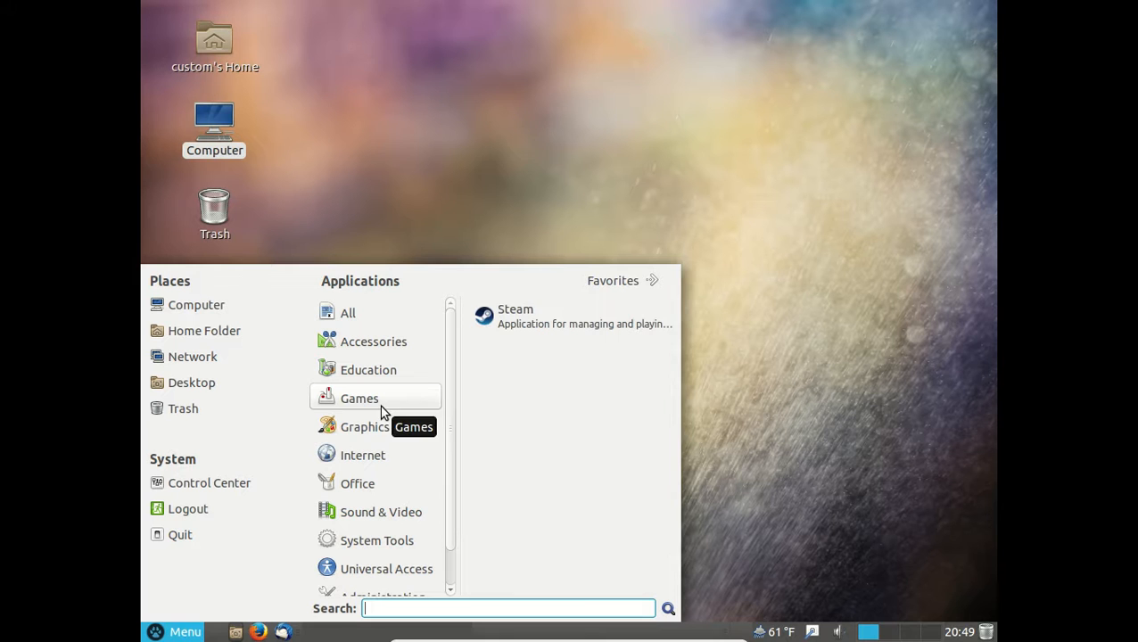
# Browse the Graphics, Internet and Sound & Video categories, ending on System Tools
pyautogui.click(364, 426)
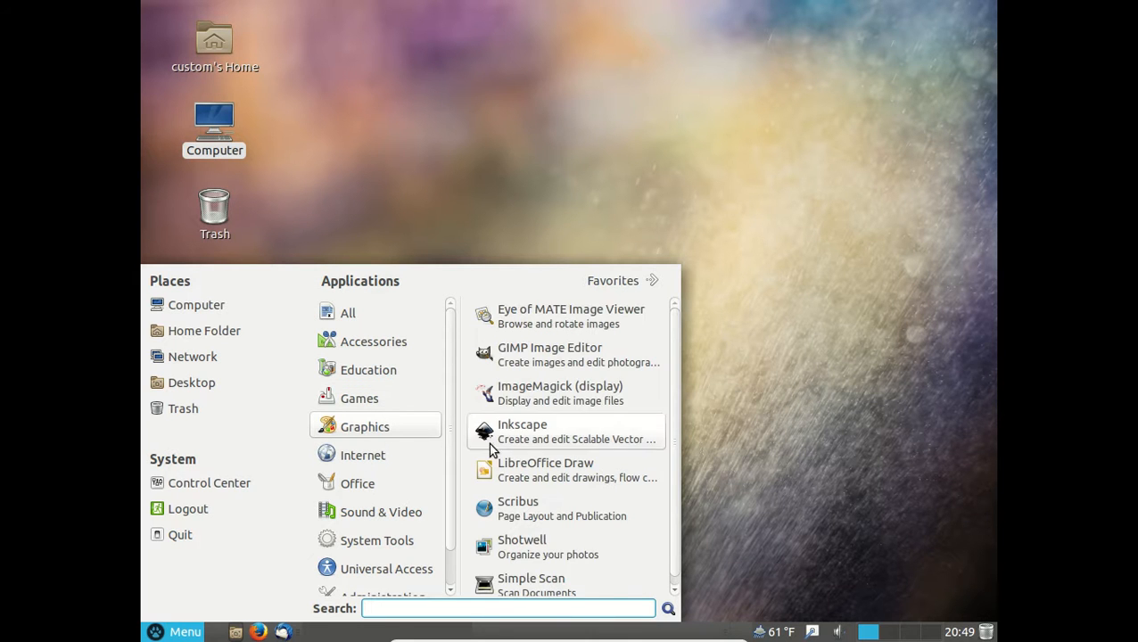
pyautogui.click(363, 455)
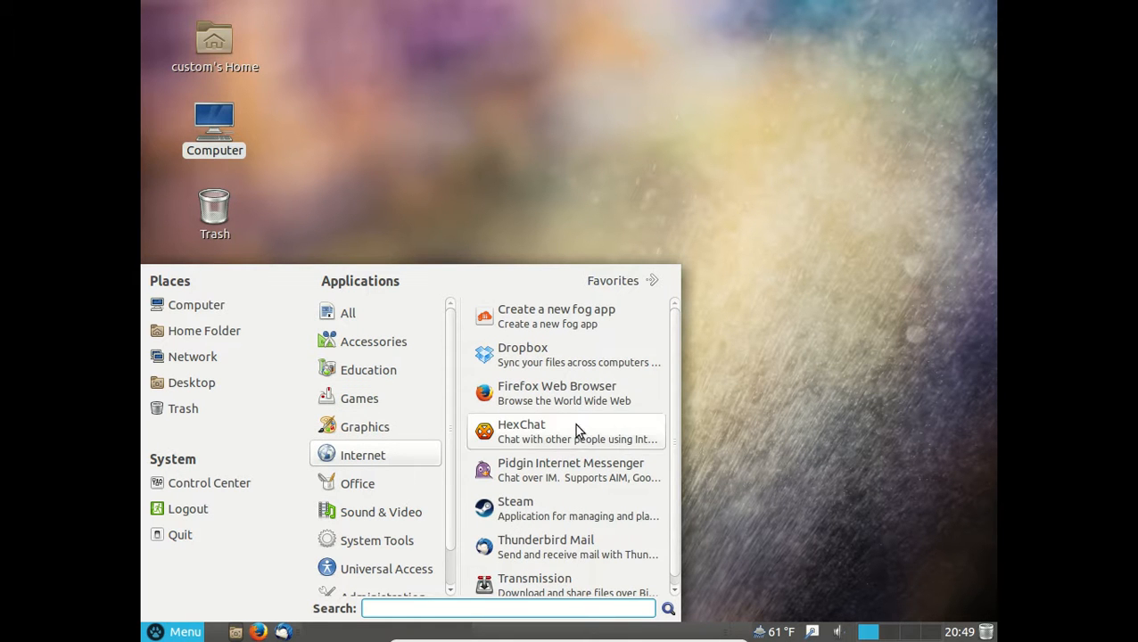
pyautogui.click(357, 483)
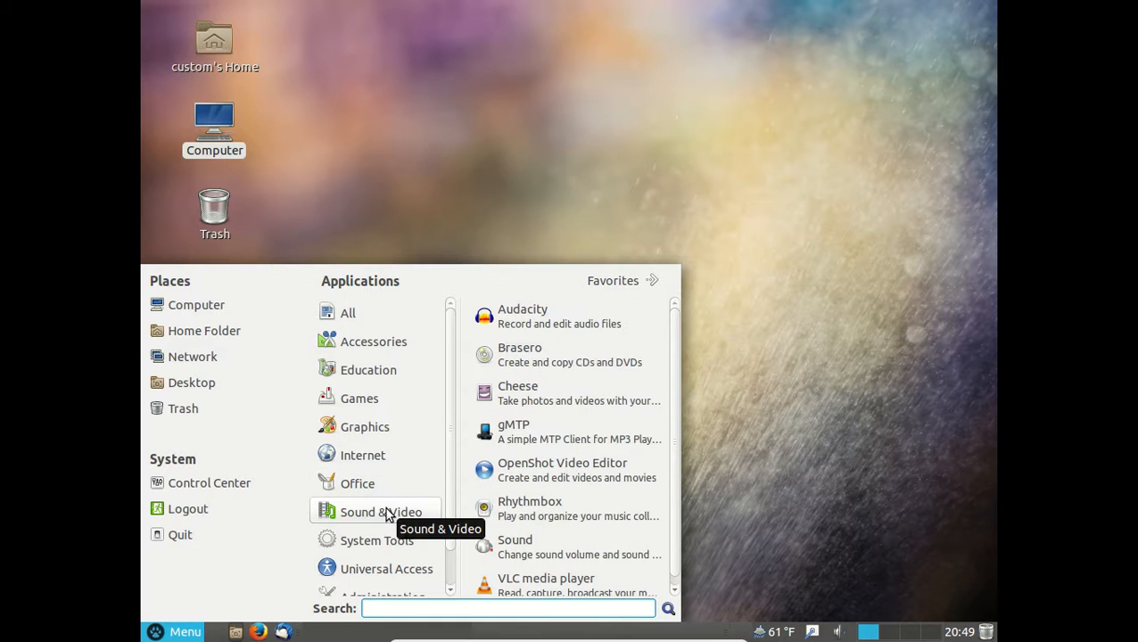
pyautogui.moveTo(673, 500)
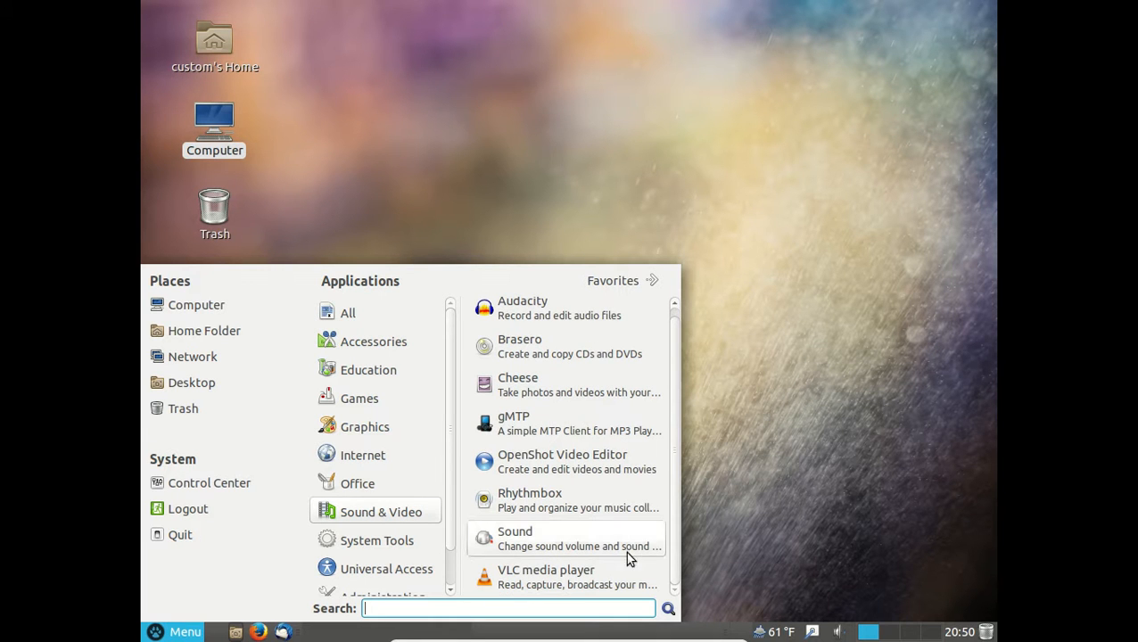
pyautogui.moveTo(437, 508)
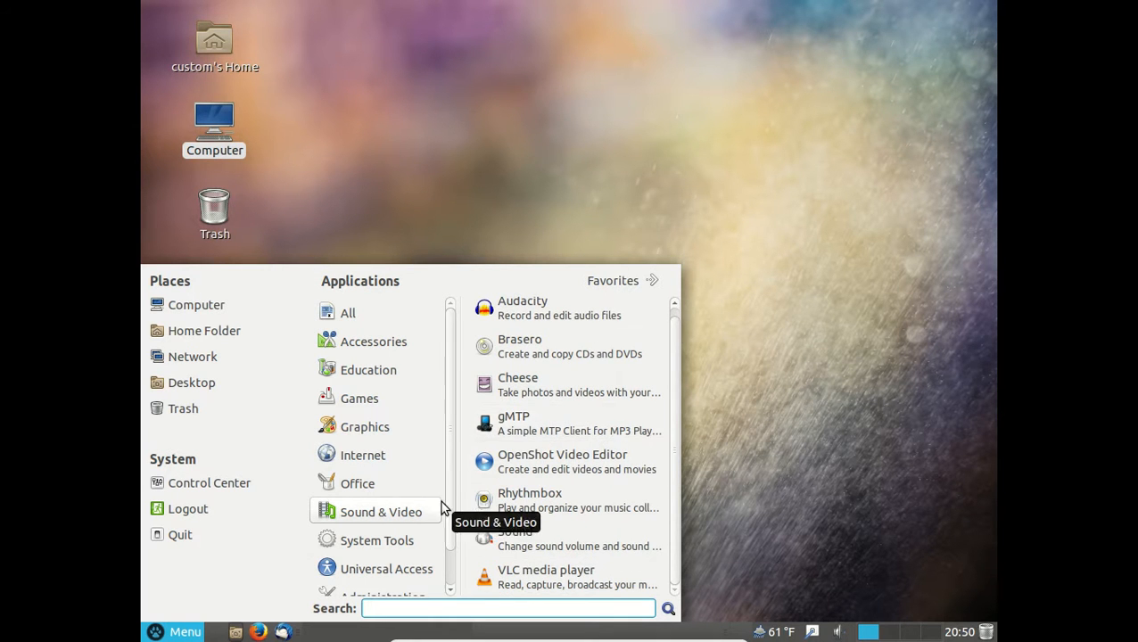
pyautogui.click(377, 539)
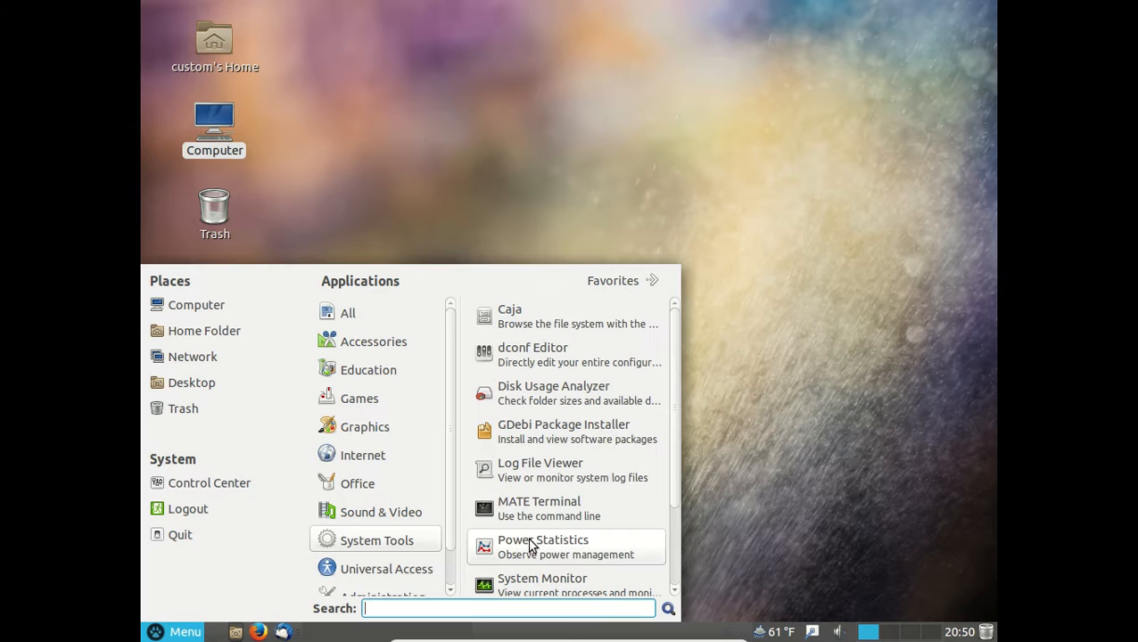
pyautogui.moveTo(605, 445)
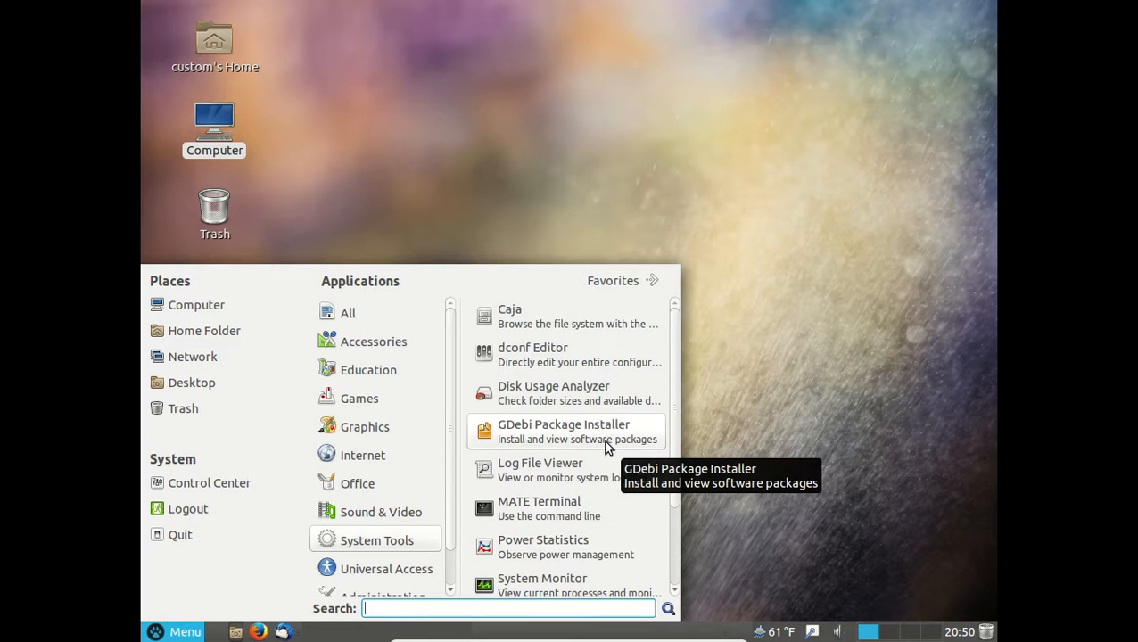
pyautogui.scroll(-3)
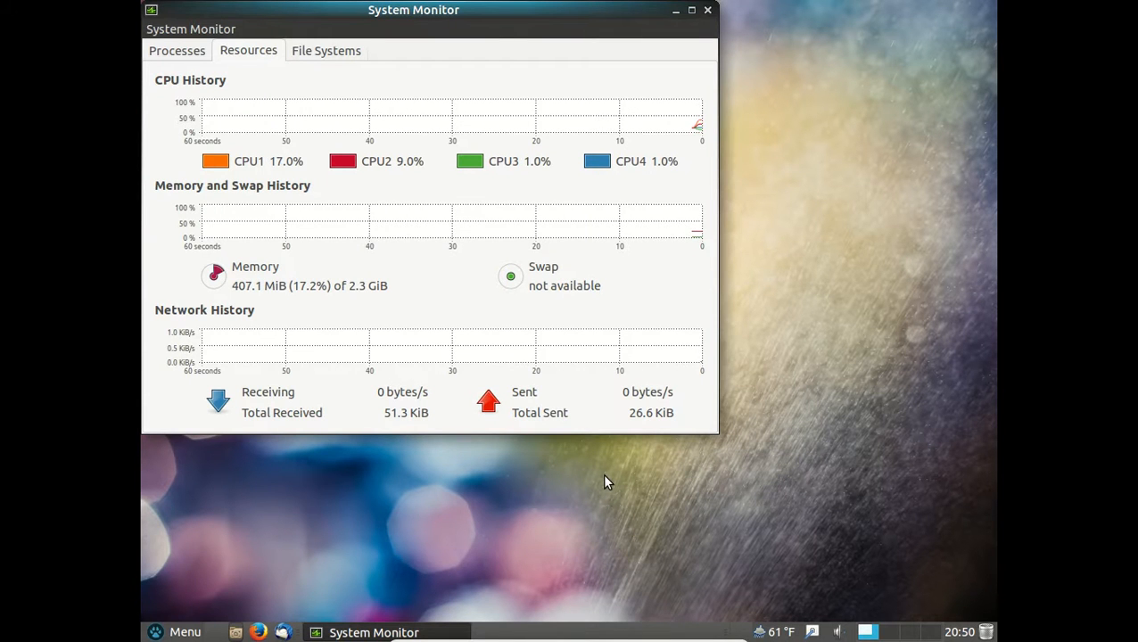
pyautogui.moveTo(595, 276)
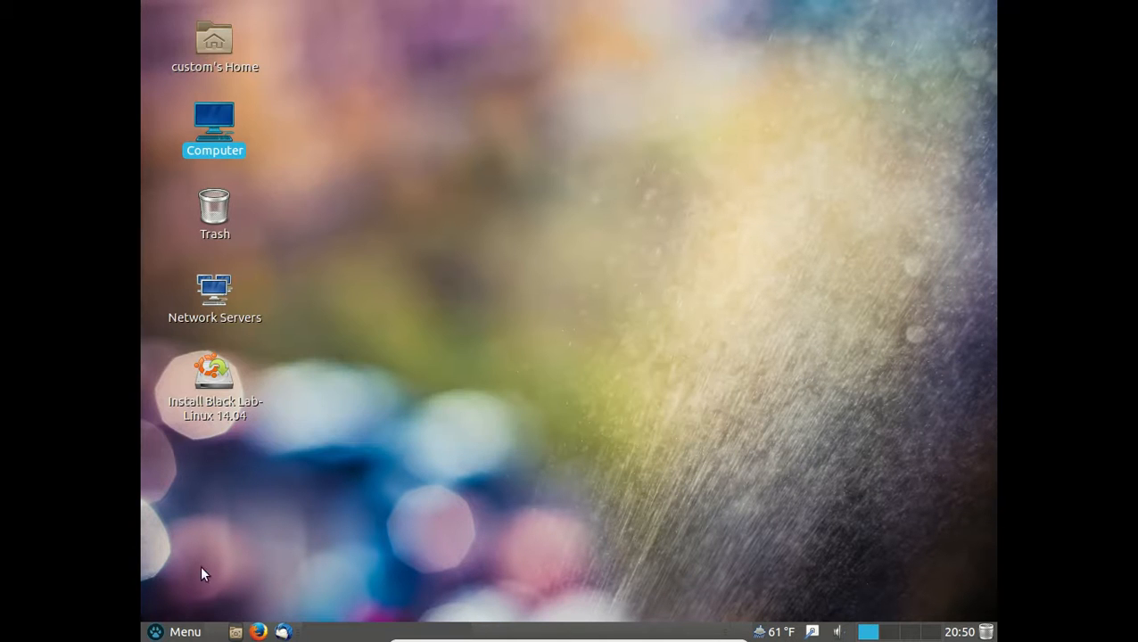
# Reopen the menu's All applications list and scroll up through the categories
pyautogui.click(178, 631)
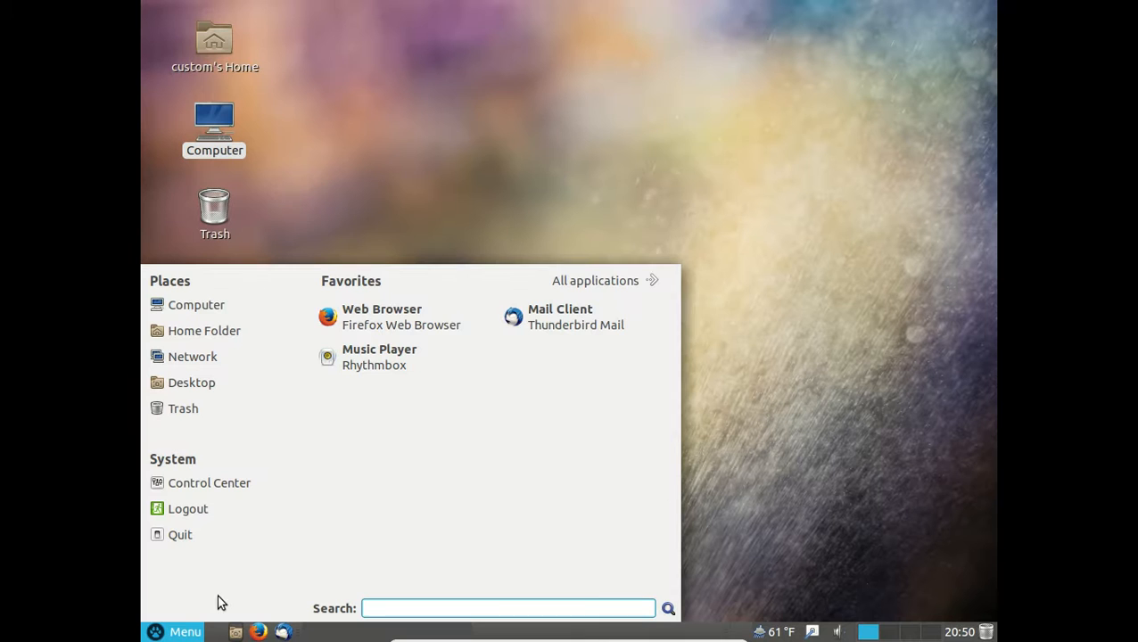
pyautogui.click(594, 280)
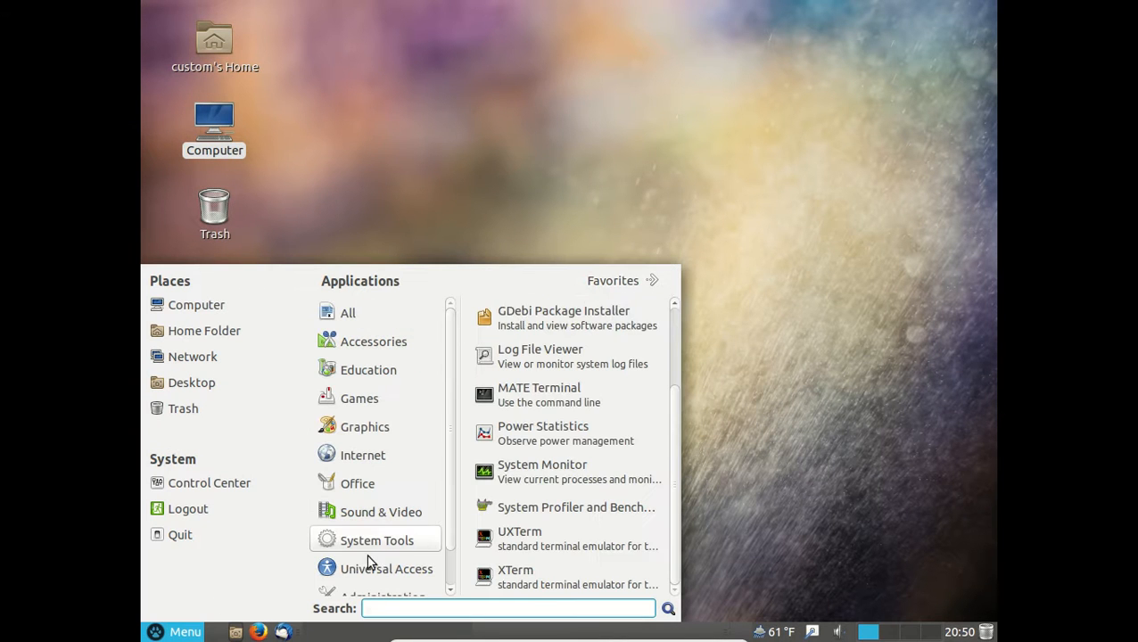
pyautogui.scroll(3)
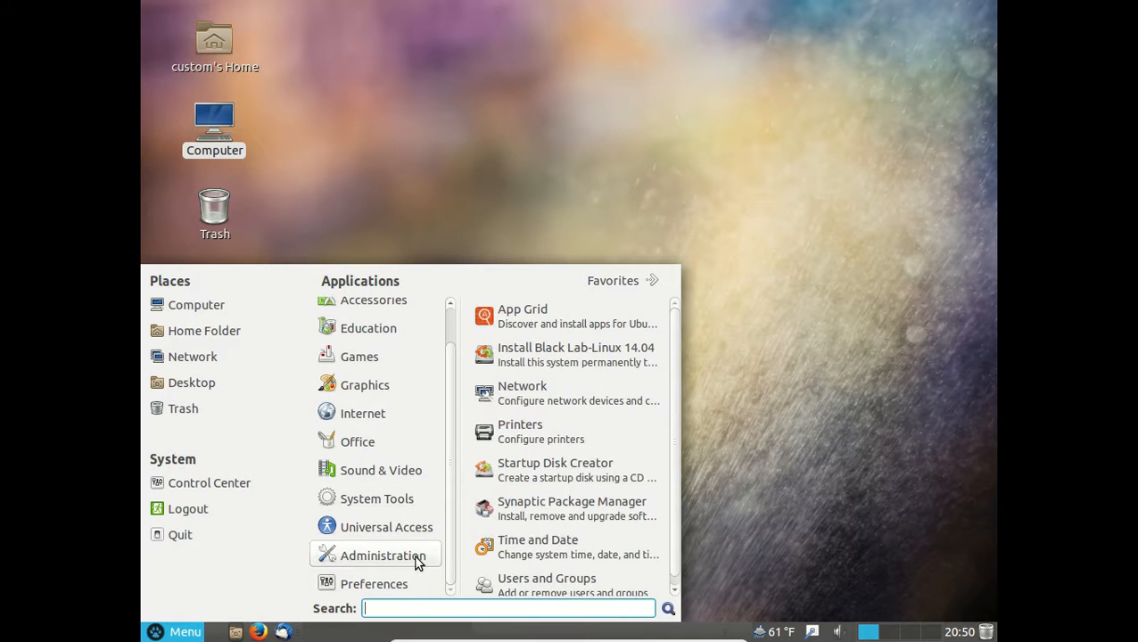
pyautogui.moveTo(566, 354)
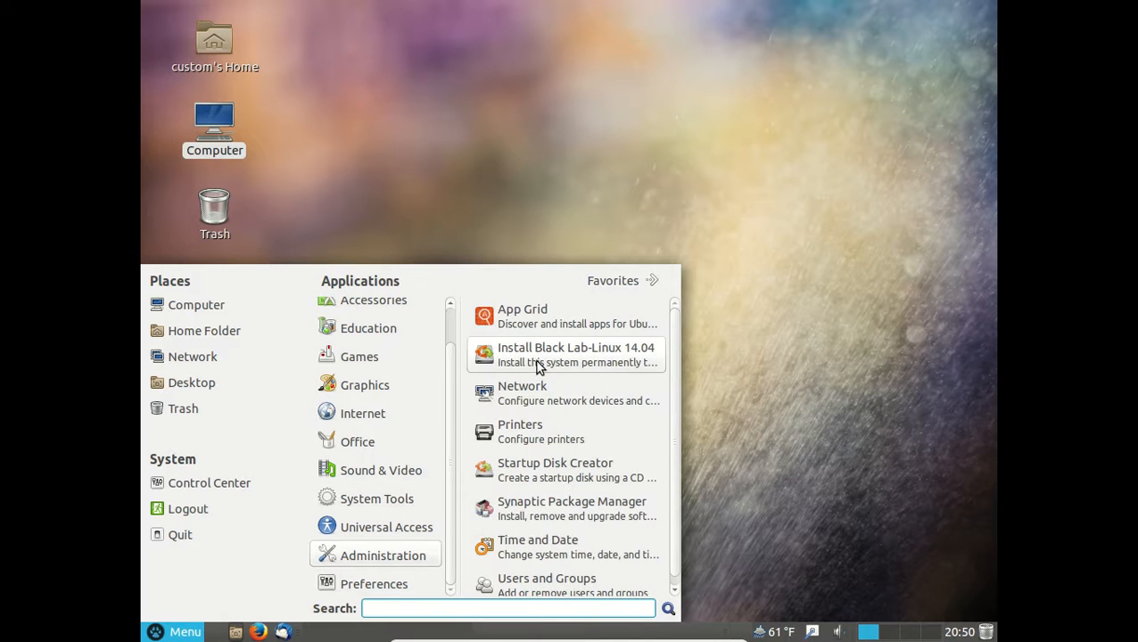
# Launch App Grid from the Administration applications and accept its terms of use
pyautogui.click(373, 584)
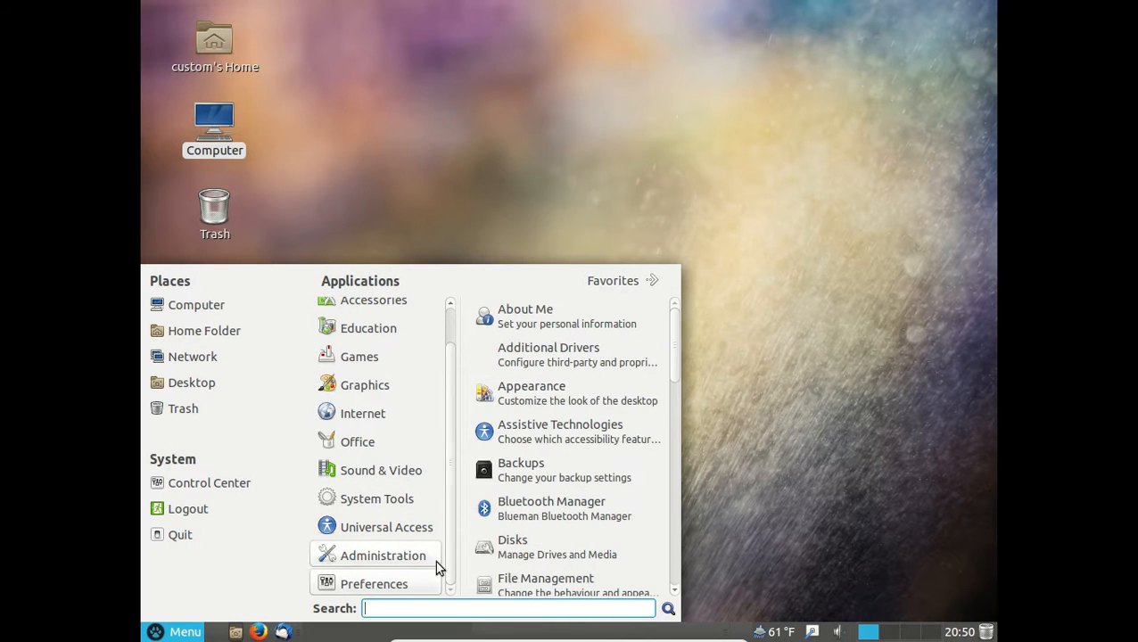
pyautogui.click(382, 554)
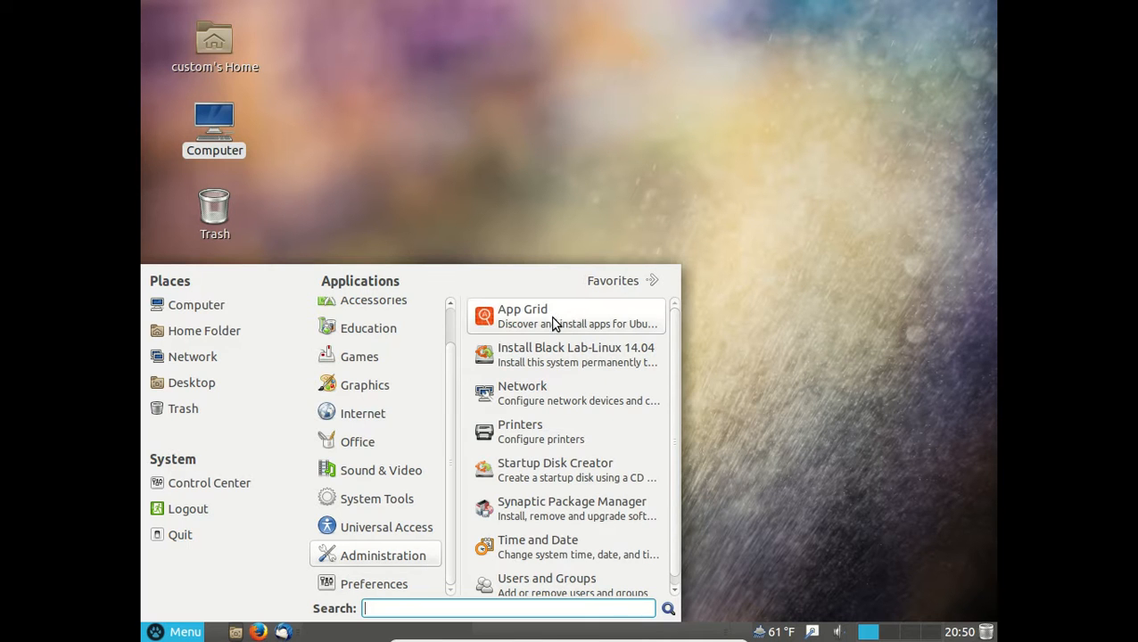
pyautogui.click(649, 369)
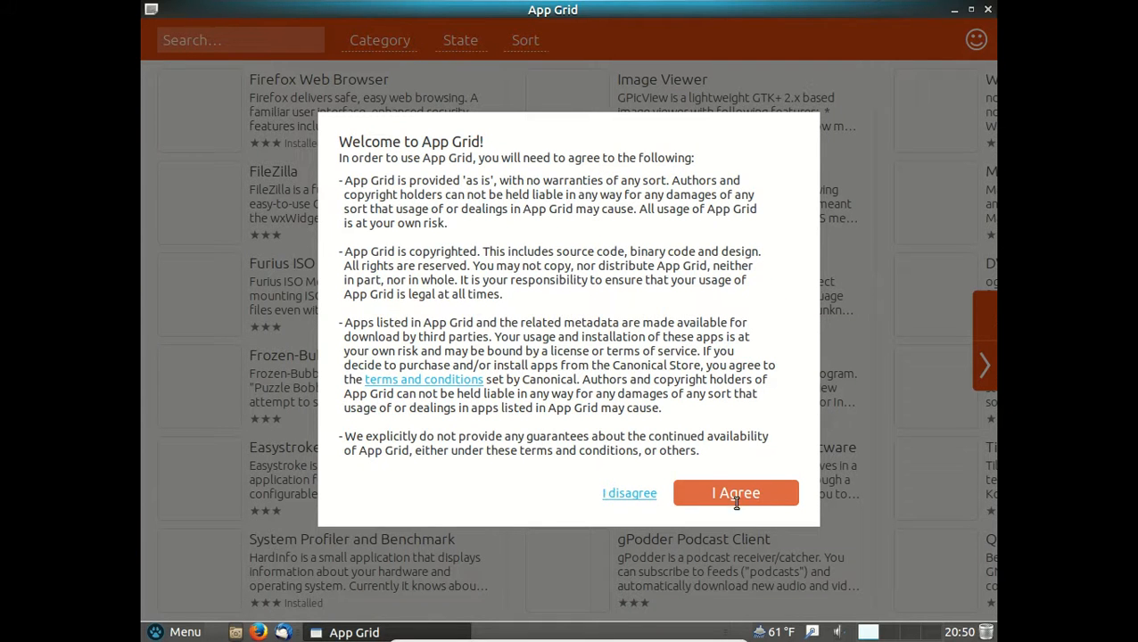
pyautogui.click(735, 492)
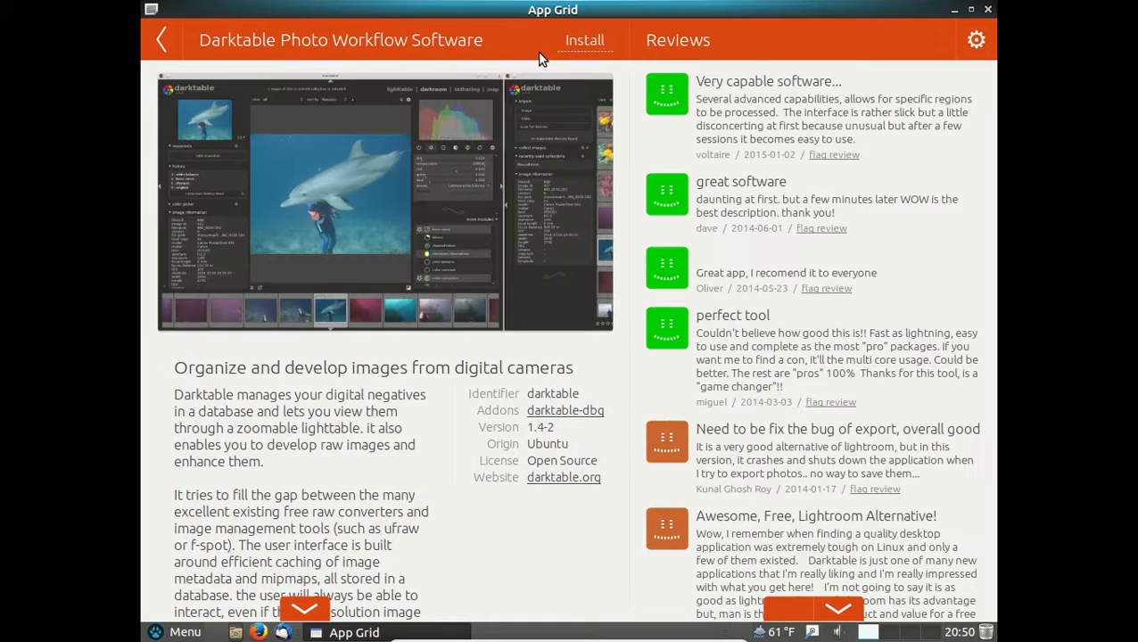
pyautogui.moveTo(700, 256)
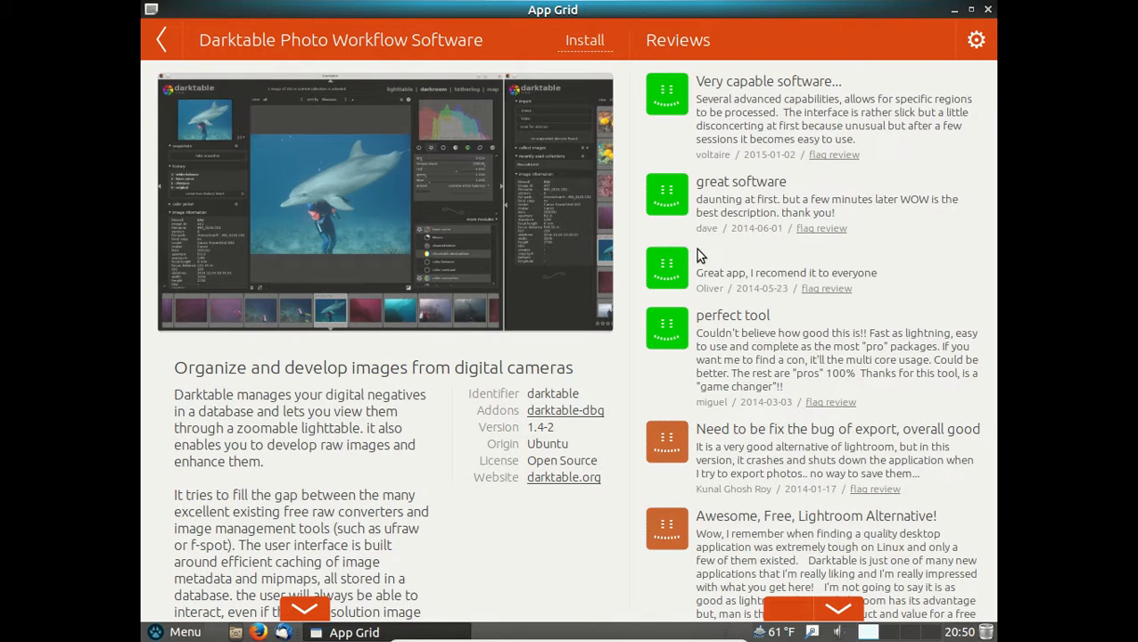
pyautogui.moveTo(975, 46)
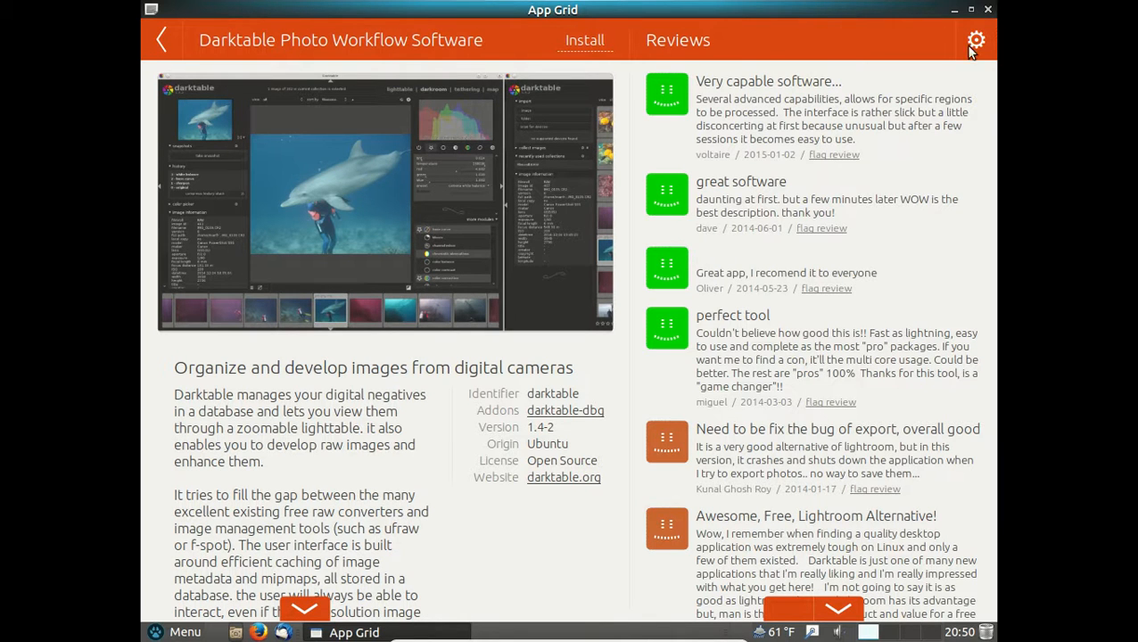
# Close App Grid and reopen the menu on the Preferences applications list
pyautogui.click(987, 10)
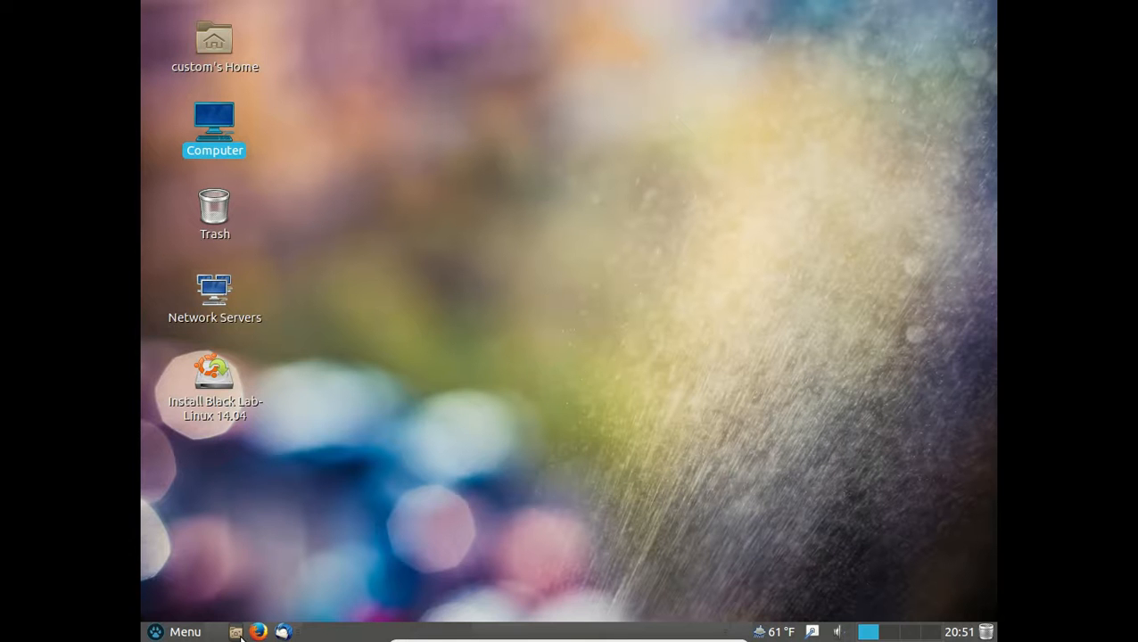
pyautogui.click(175, 631)
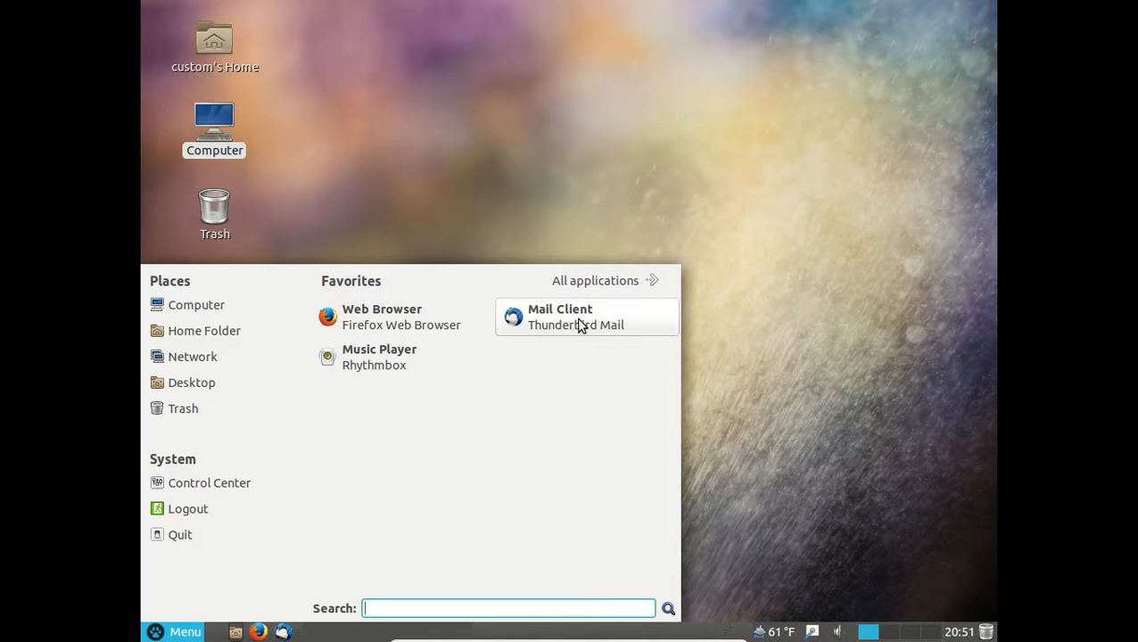
pyautogui.click(595, 280)
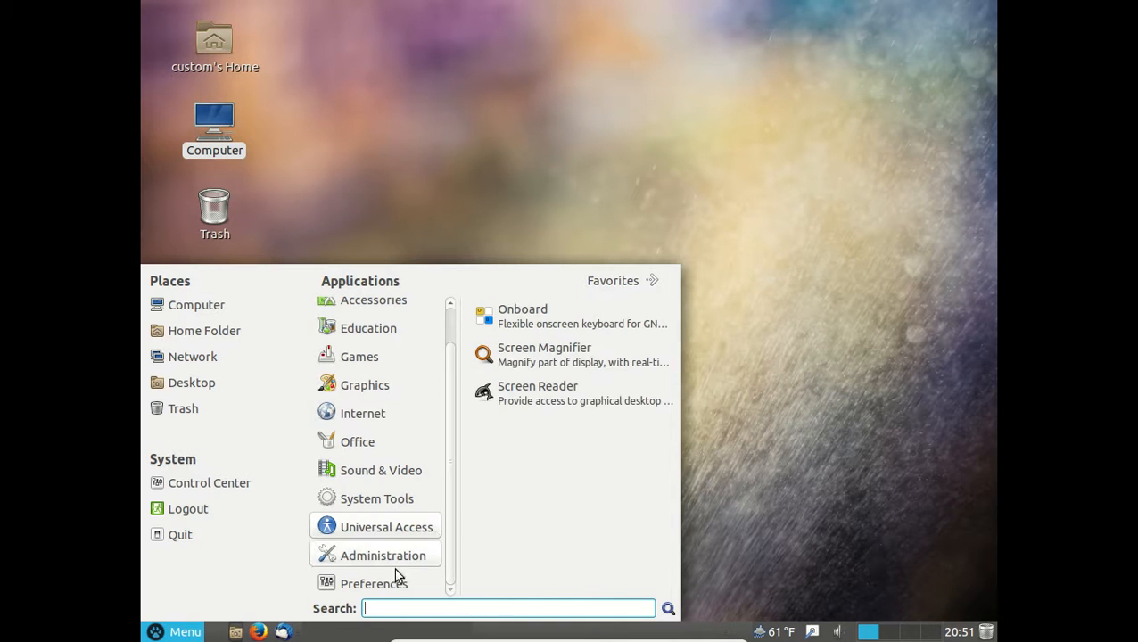
pyautogui.click(373, 583)
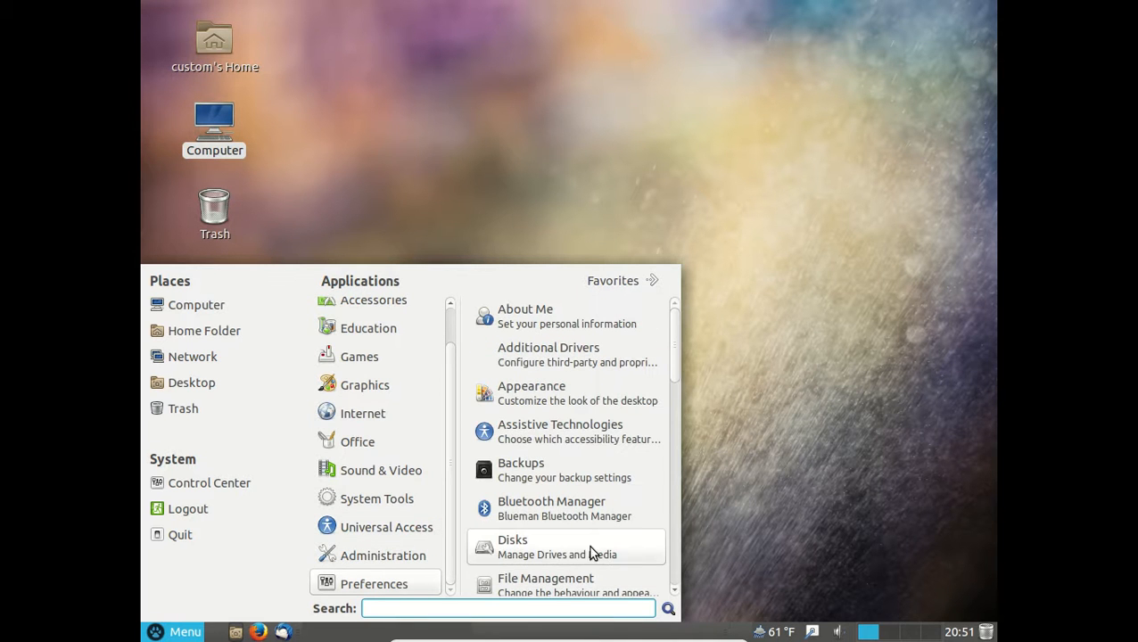
pyautogui.moveTo(624, 393)
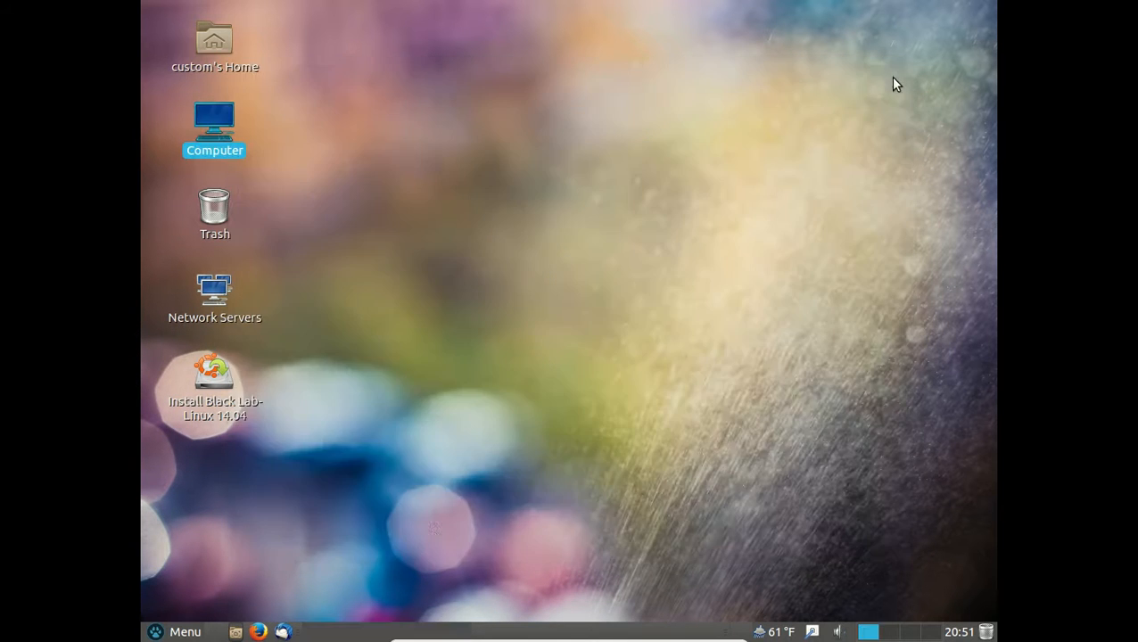
# Open the application menu and scroll through it to reach Control Center
pyautogui.click(175, 631)
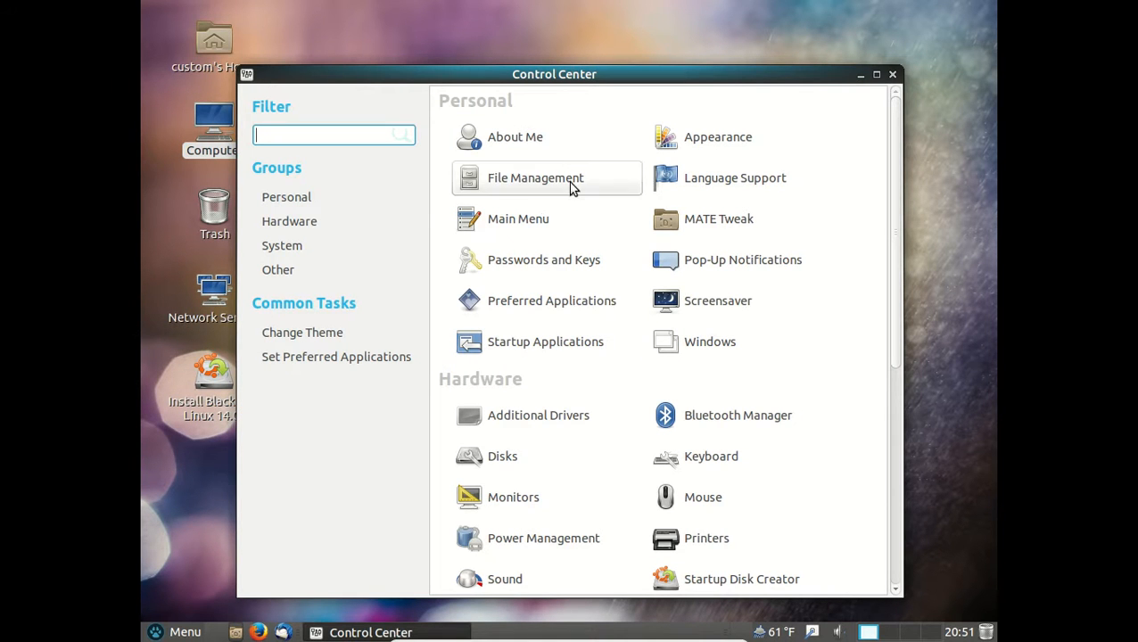
pyautogui.scroll(-3)
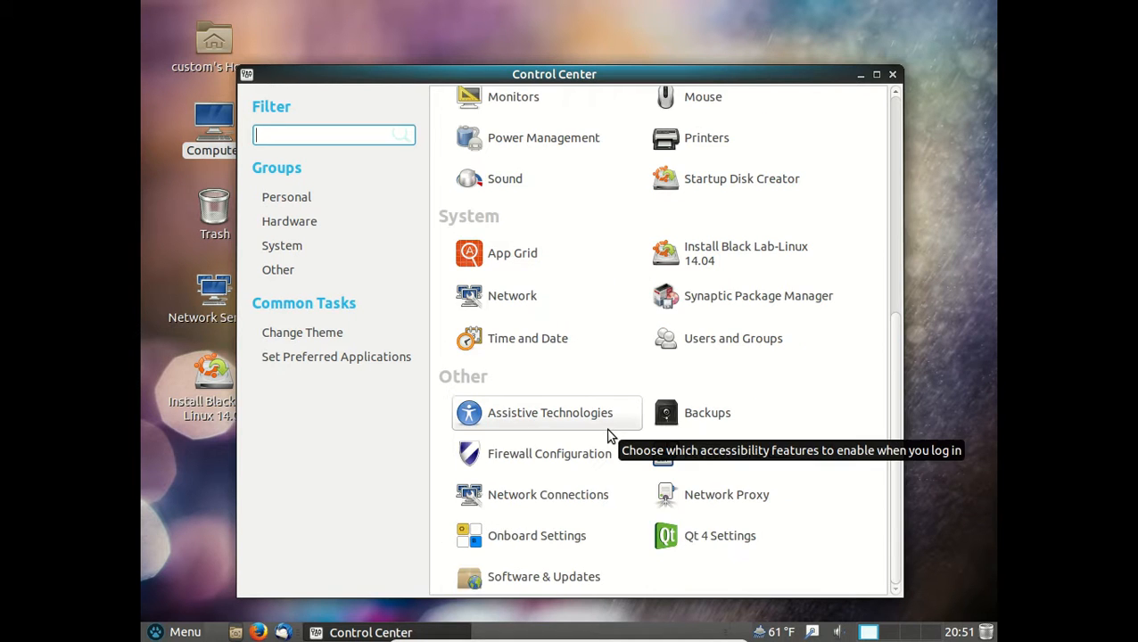
pyautogui.scroll(3)
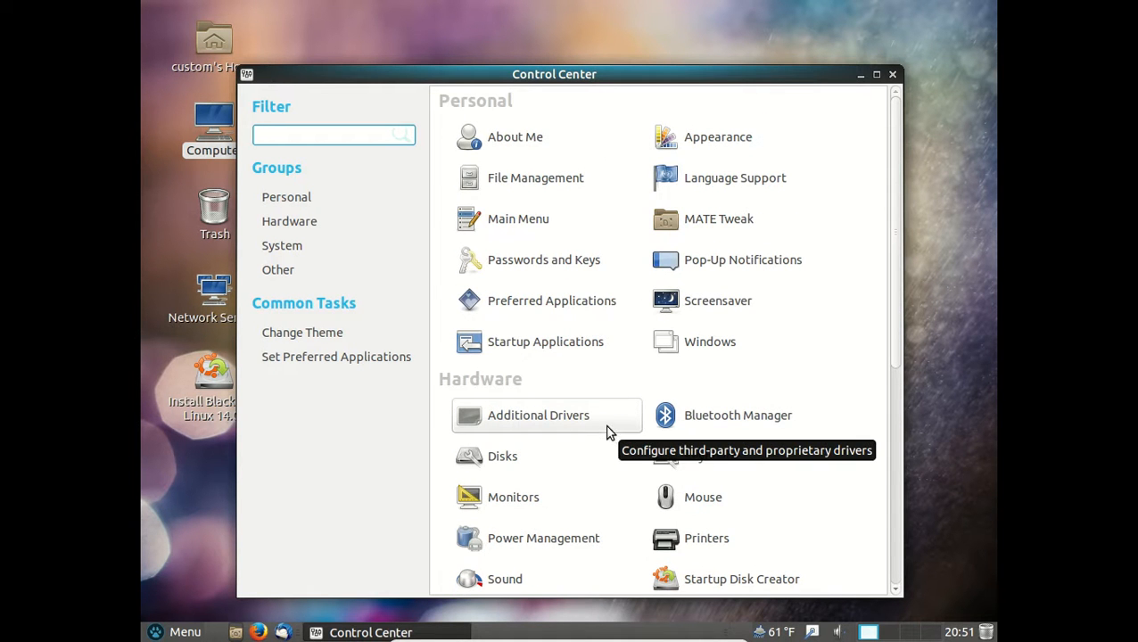
pyautogui.moveTo(718, 300)
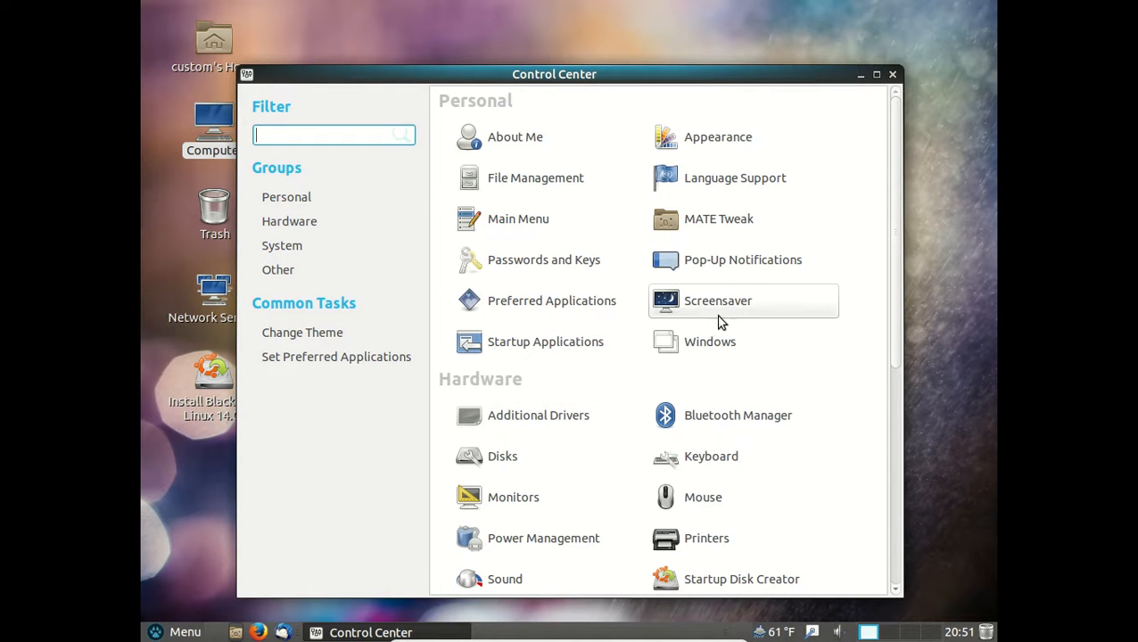
pyautogui.moveTo(722, 218)
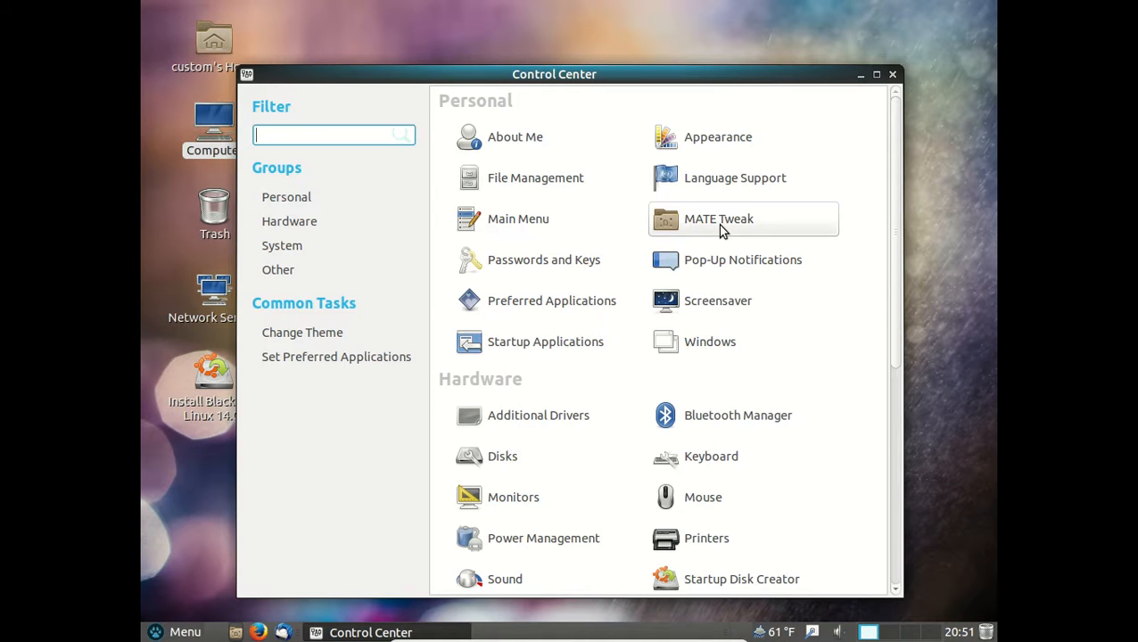
pyautogui.moveTo(727, 226)
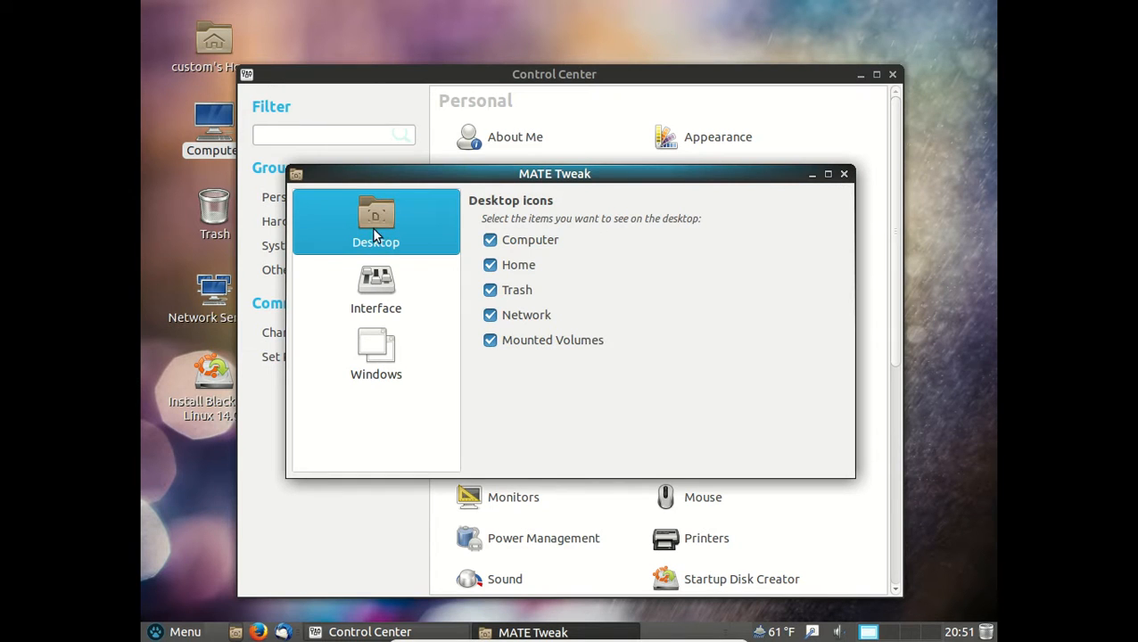
pyautogui.moveTo(370, 272)
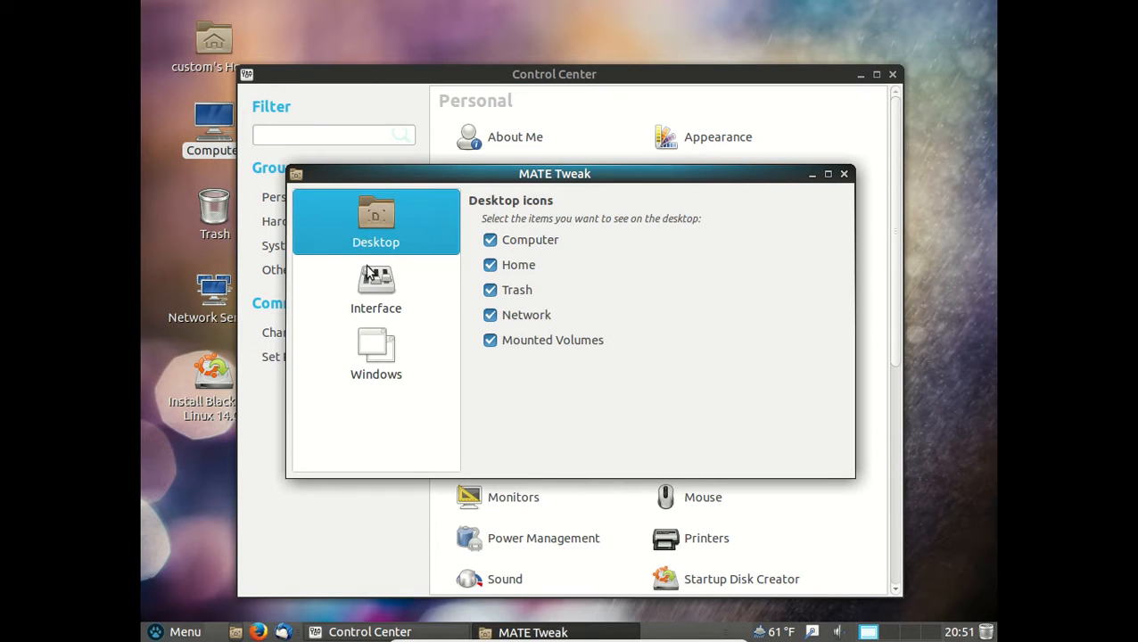
# Choose the MATE Desktop panel layout on MATE Tweak's Interface page, then close Tweak
pyautogui.click(376, 288)
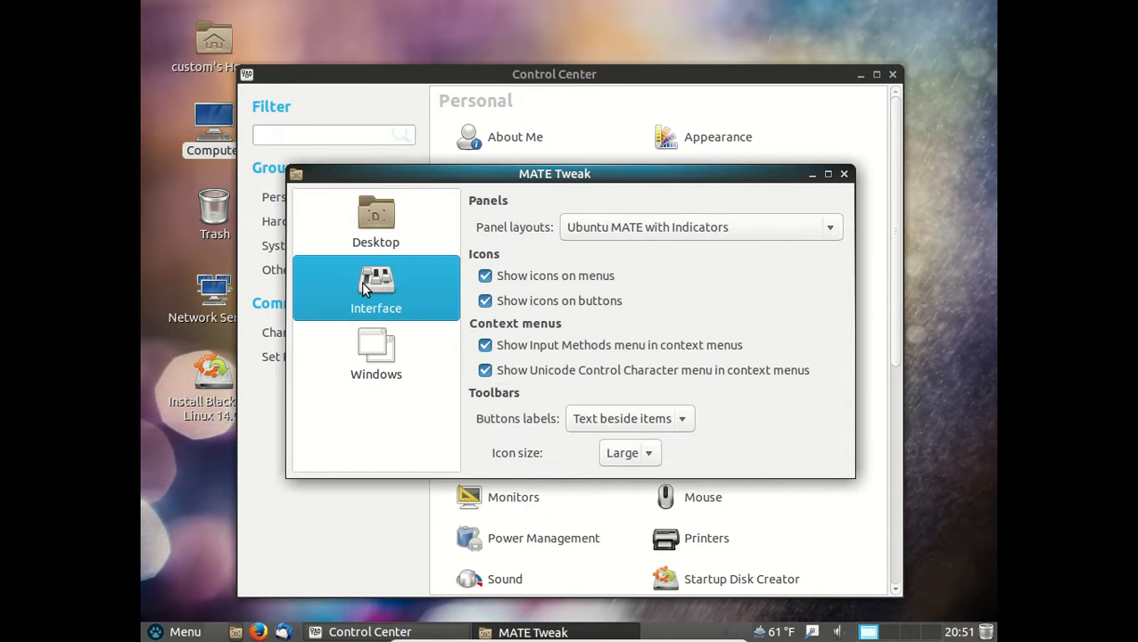
pyautogui.moveTo(746, 266)
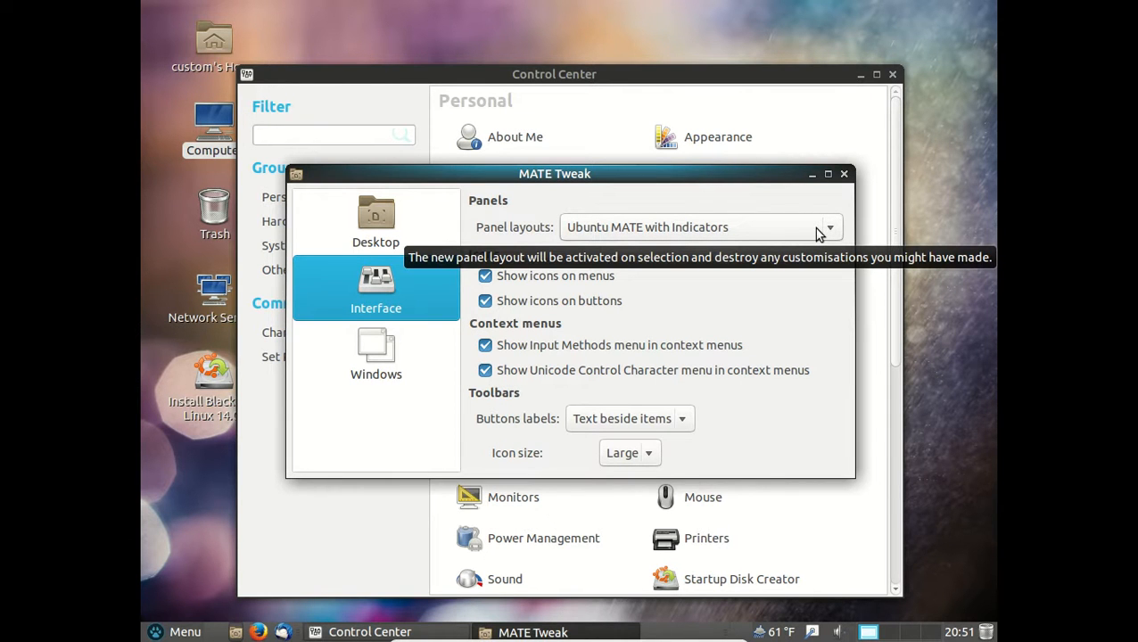
pyautogui.click(829, 227)
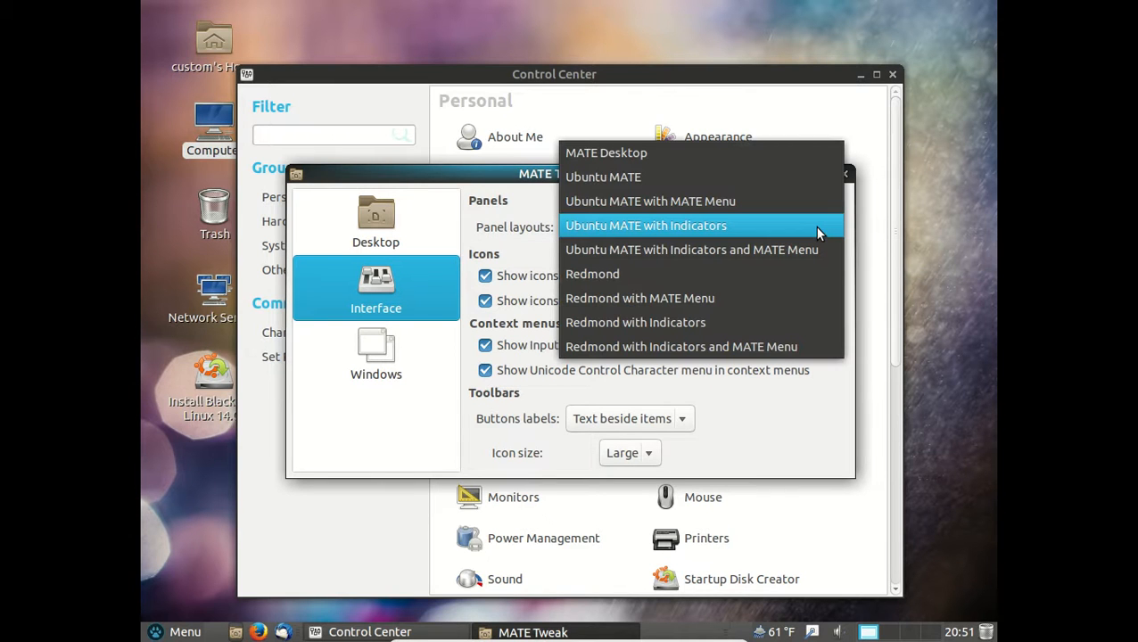
pyautogui.moveTo(744, 152)
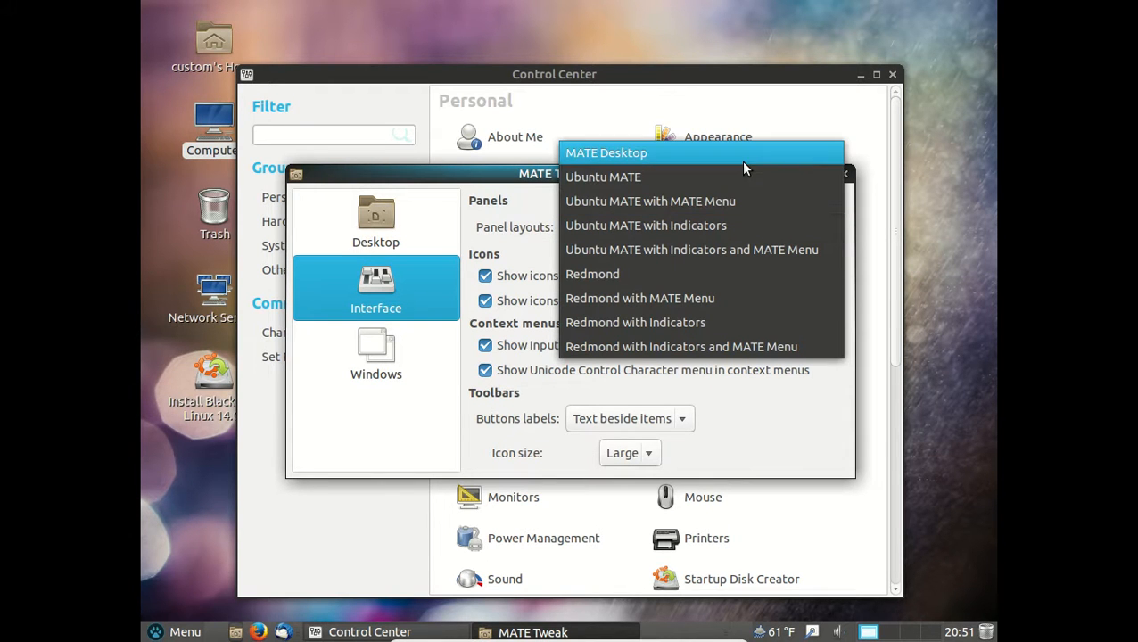
pyautogui.moveTo(740, 176)
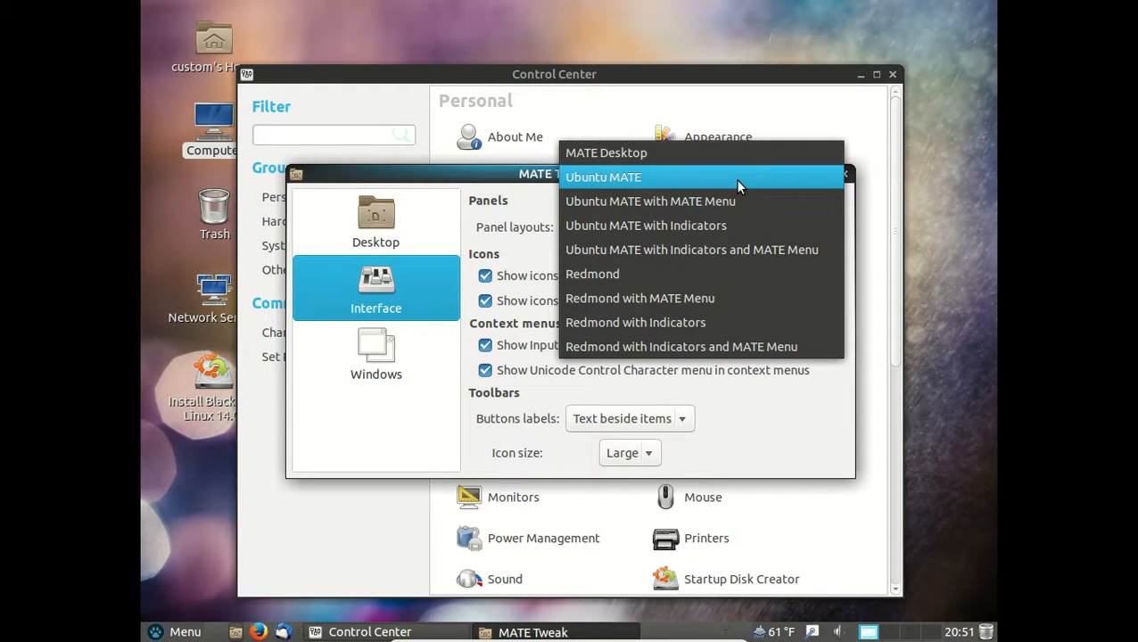
pyautogui.moveTo(735, 346)
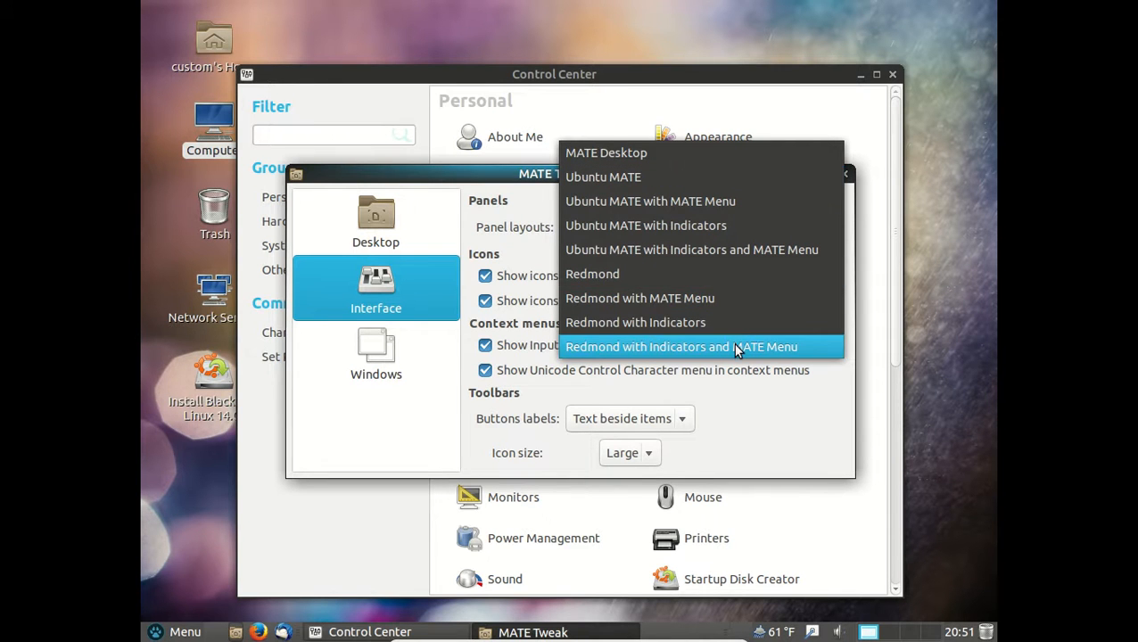
pyautogui.moveTo(660, 161)
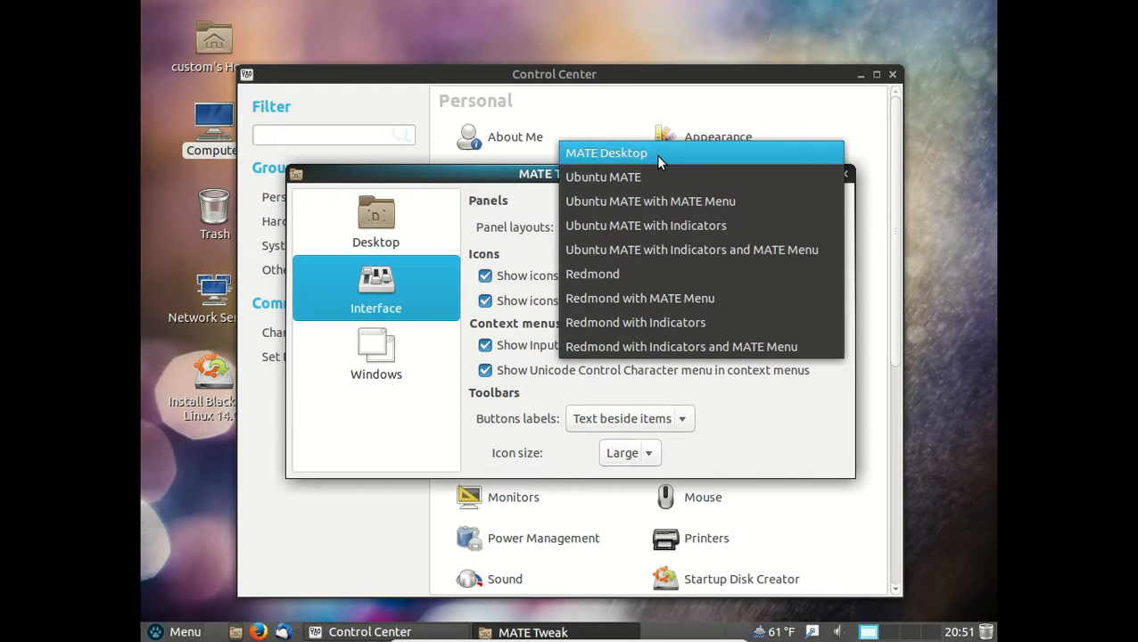
pyautogui.click(646, 225)
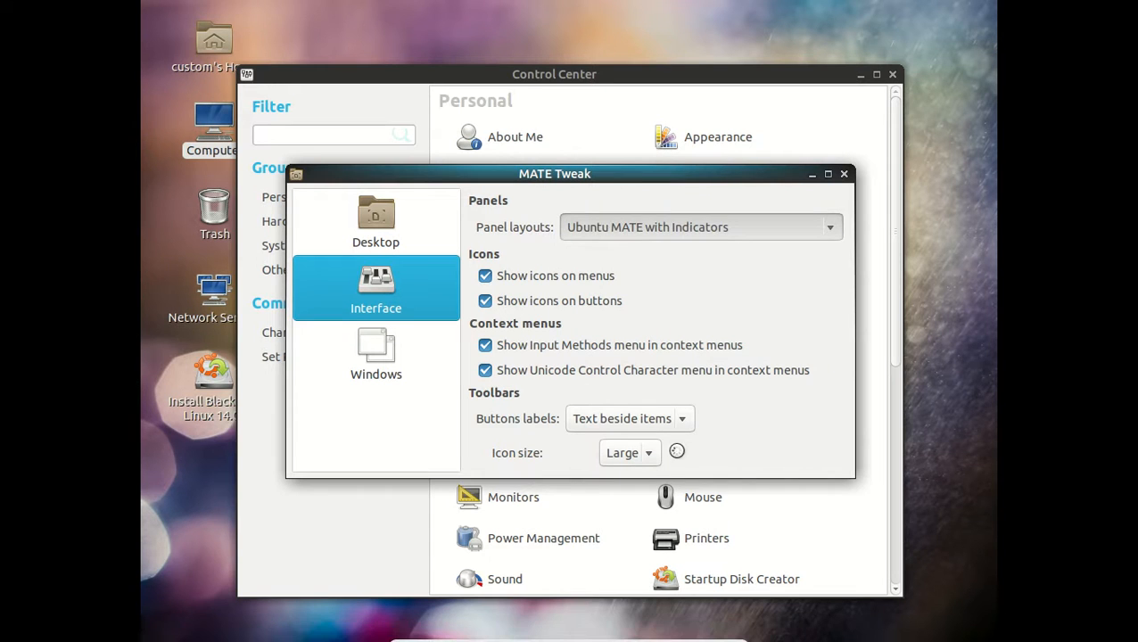
pyautogui.click(700, 227)
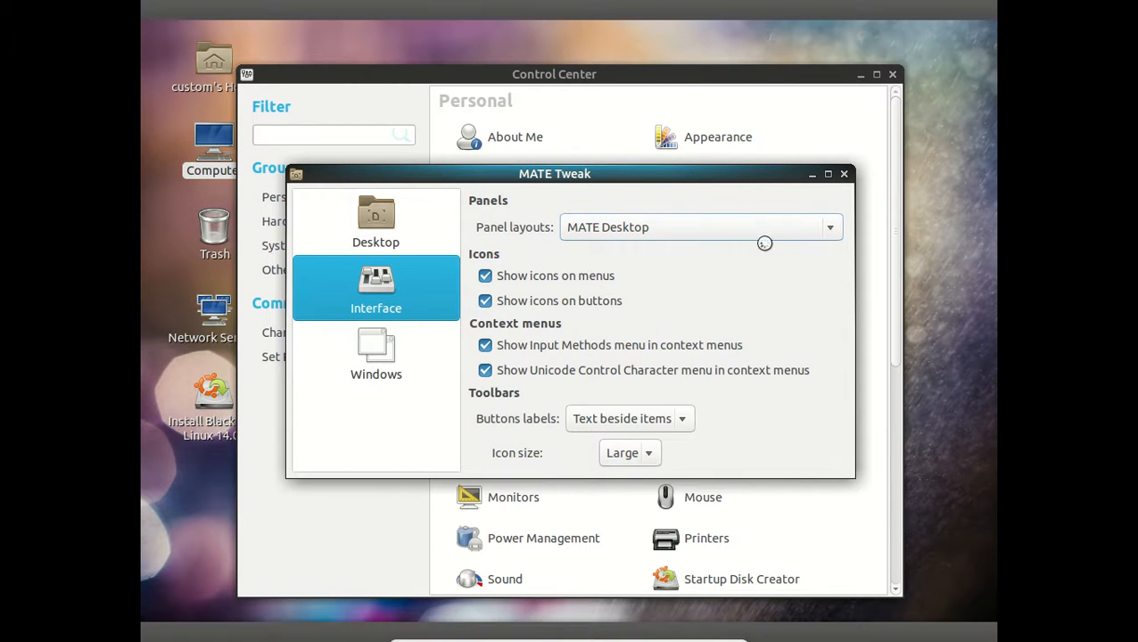
pyautogui.click(843, 173)
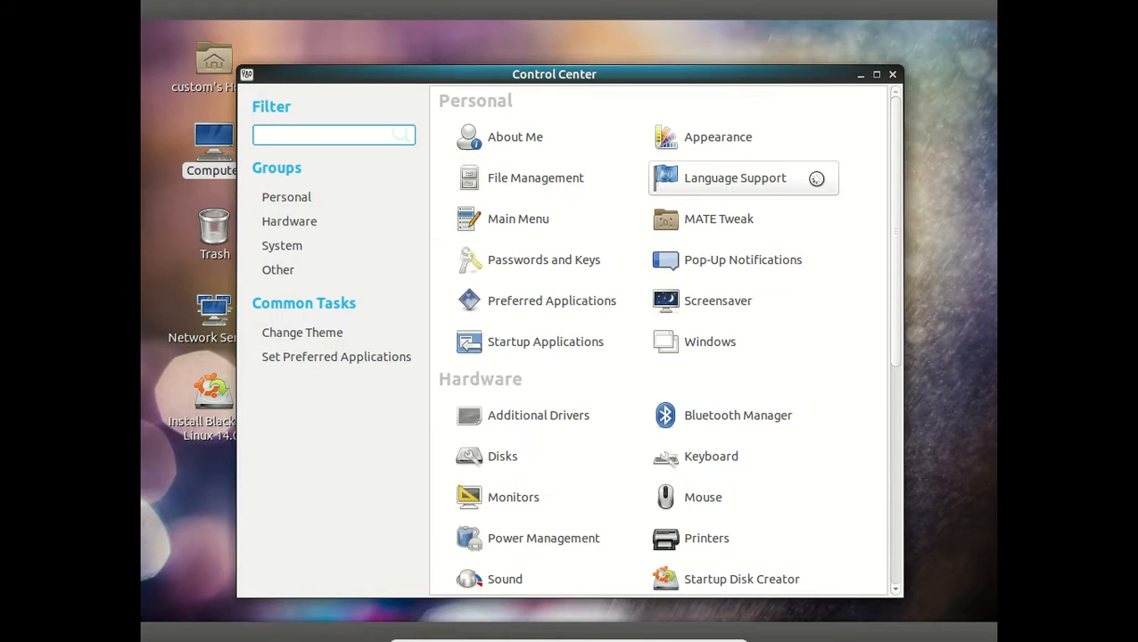
pyautogui.moveTo(890, 74)
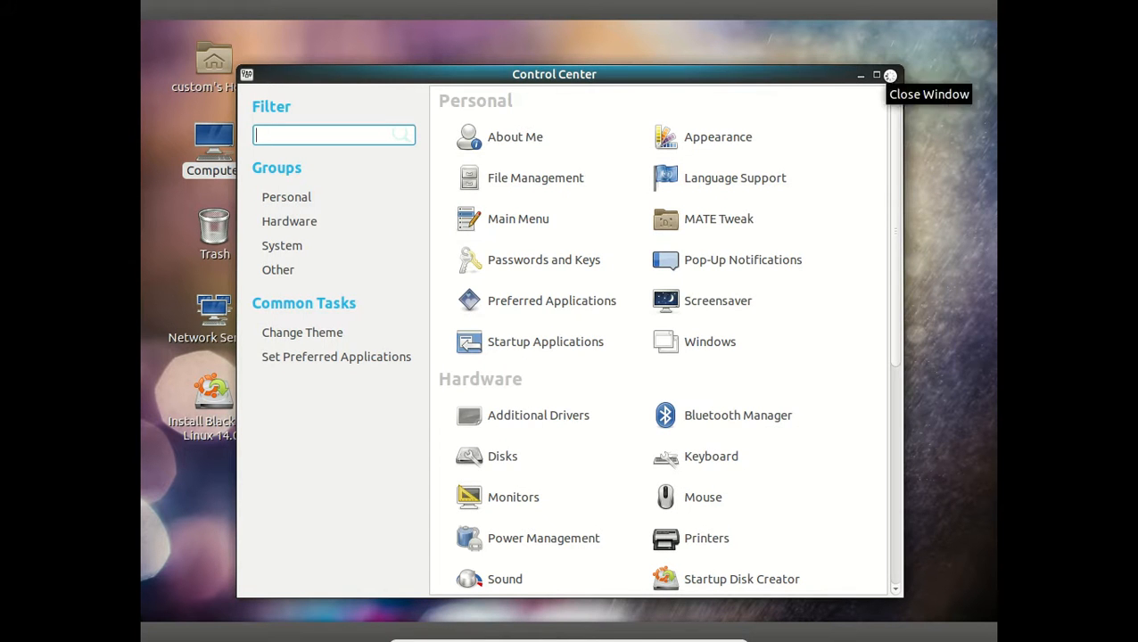
# Close Control Center, then view and dismiss the panel and desktop context menus
pyautogui.click(889, 75)
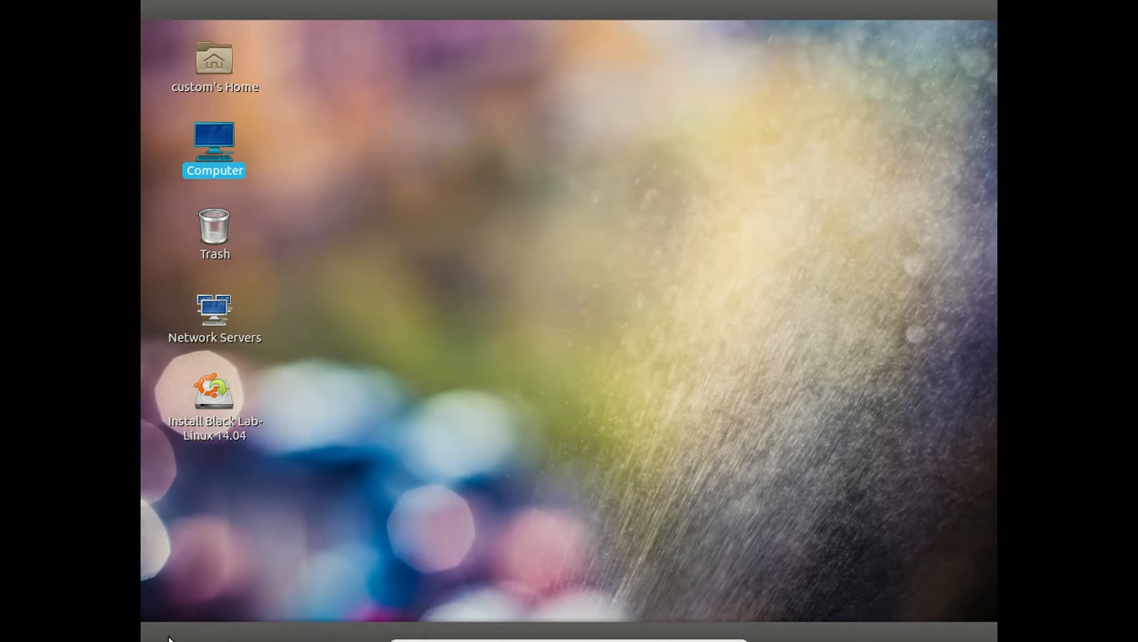
pyautogui.rightClick(174, 629)
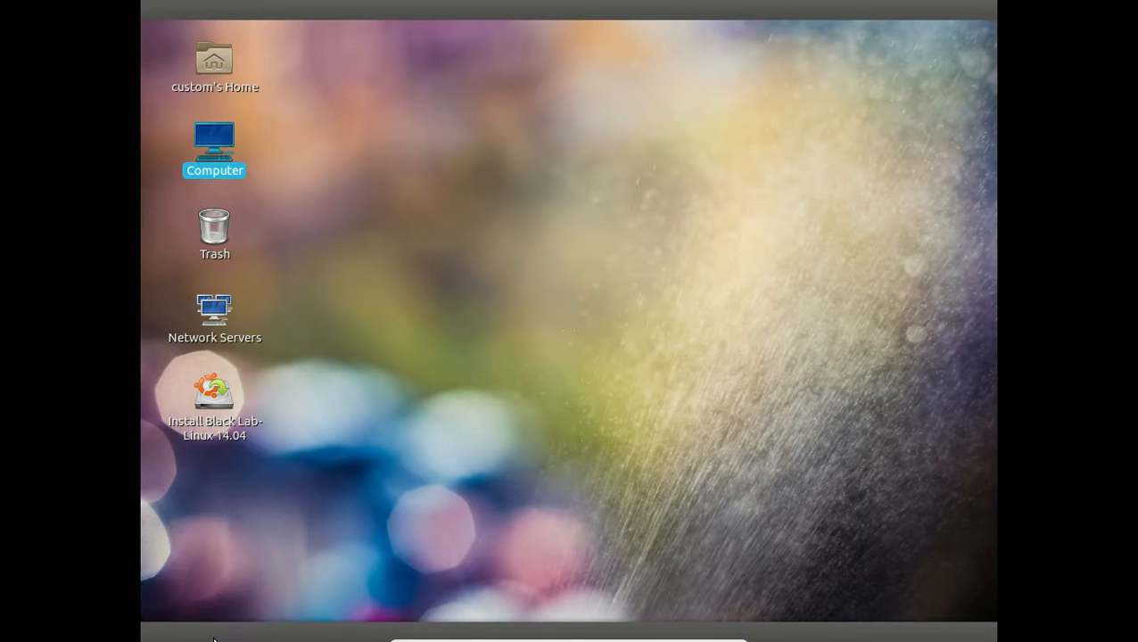
pyautogui.moveTo(388, 237)
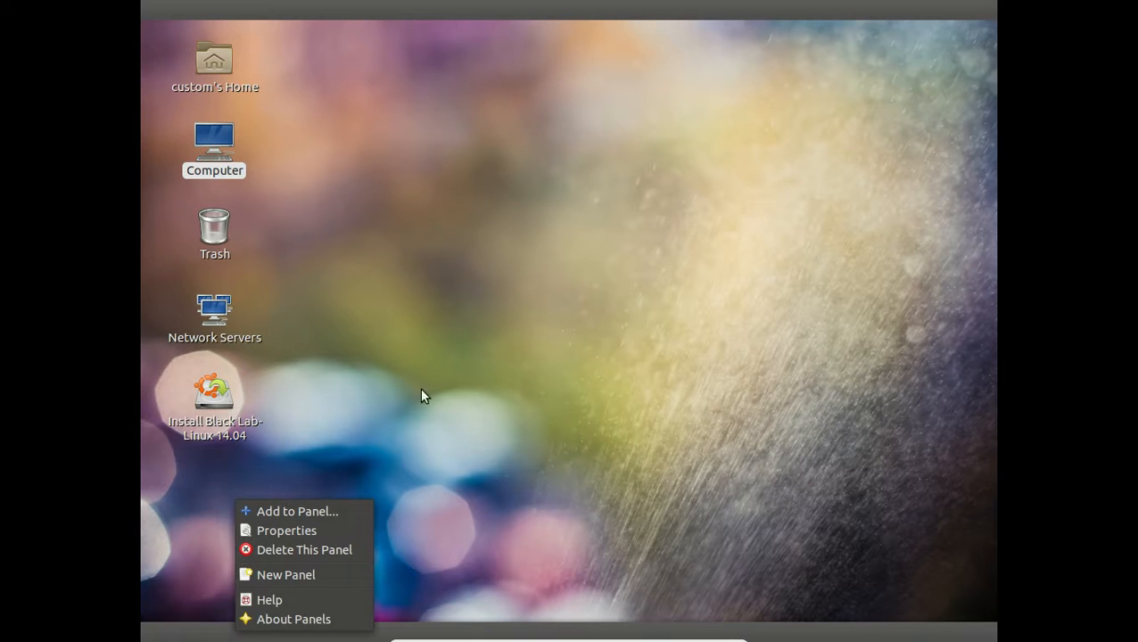
pyautogui.moveTo(428, 363)
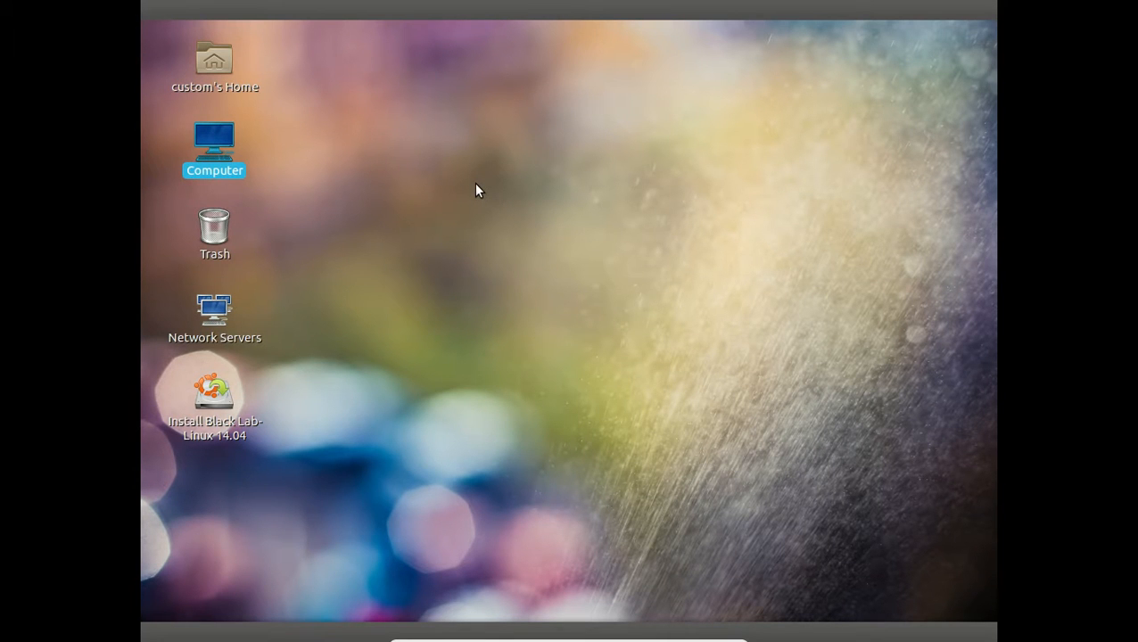
pyautogui.rightClick(477, 189)
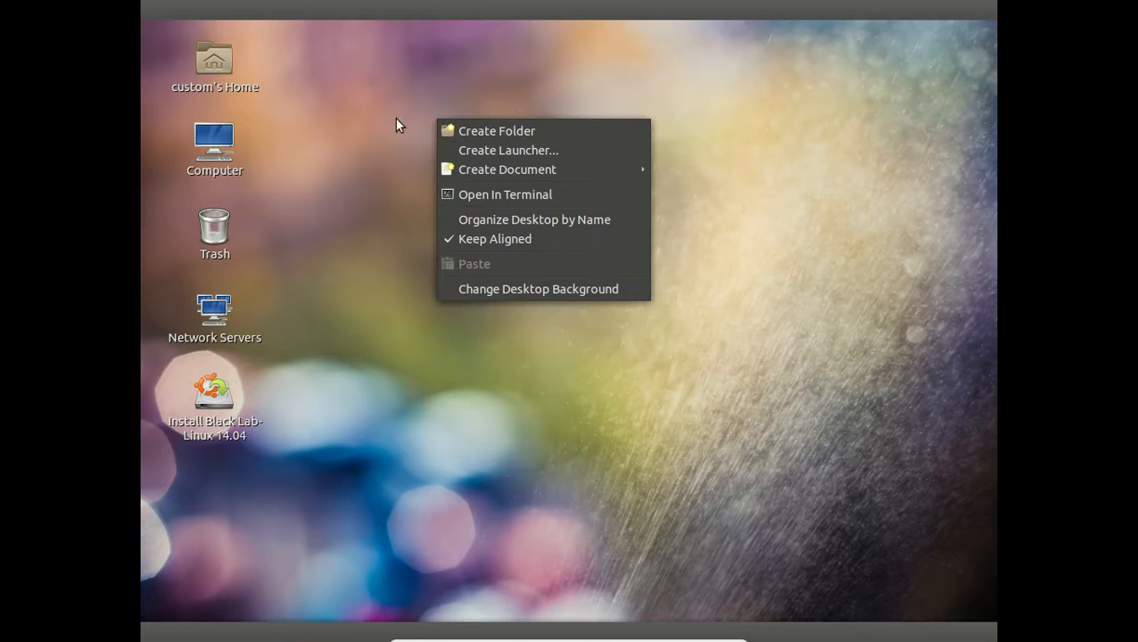
pyautogui.click(332, 125)
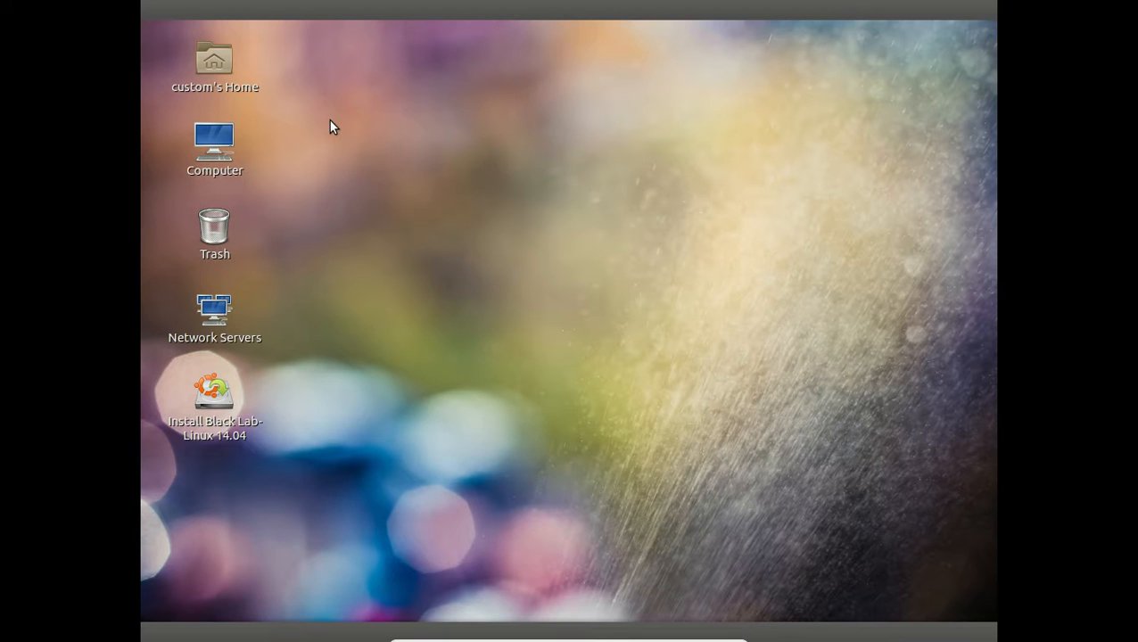
pyautogui.moveTo(397, 127)
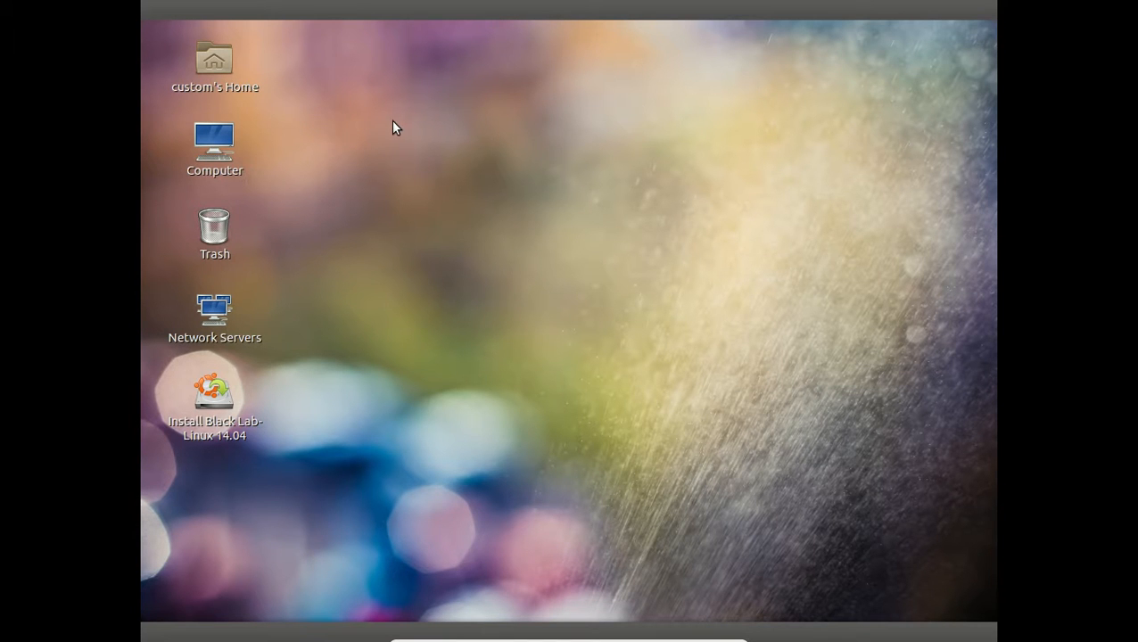
pyautogui.moveTo(761, 289)
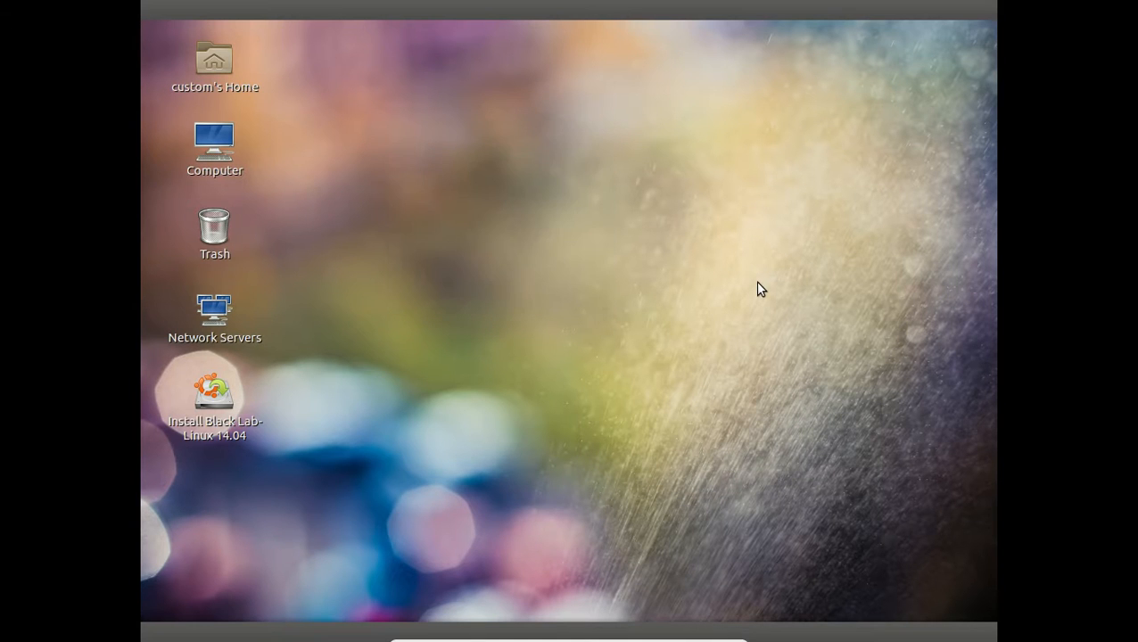
pyautogui.moveTo(729, 300)
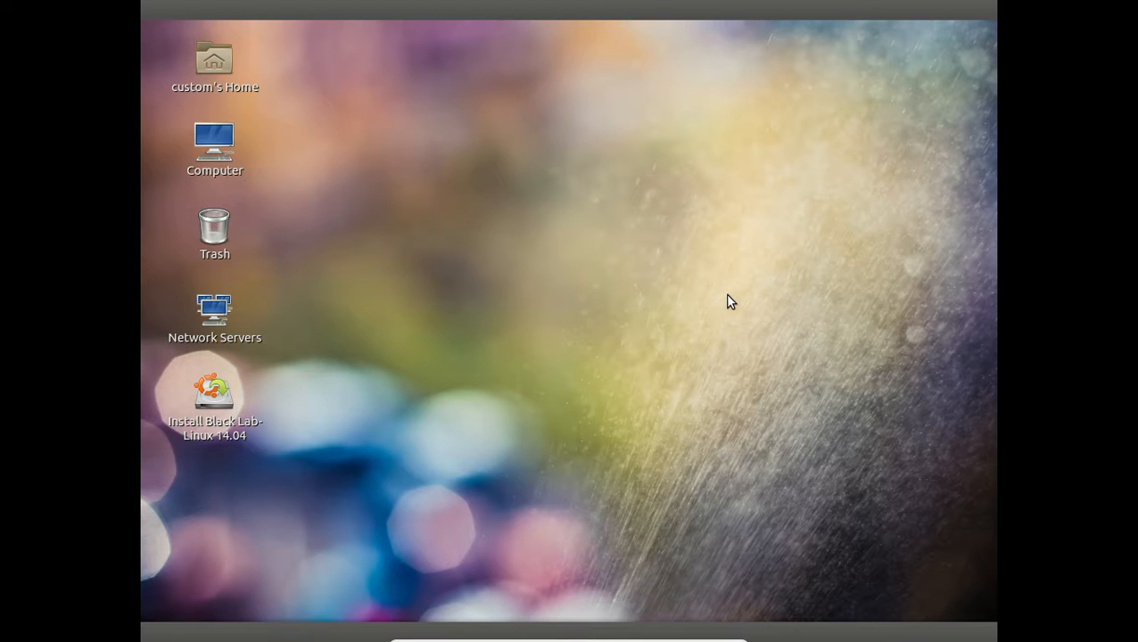
pyautogui.moveTo(678, 629)
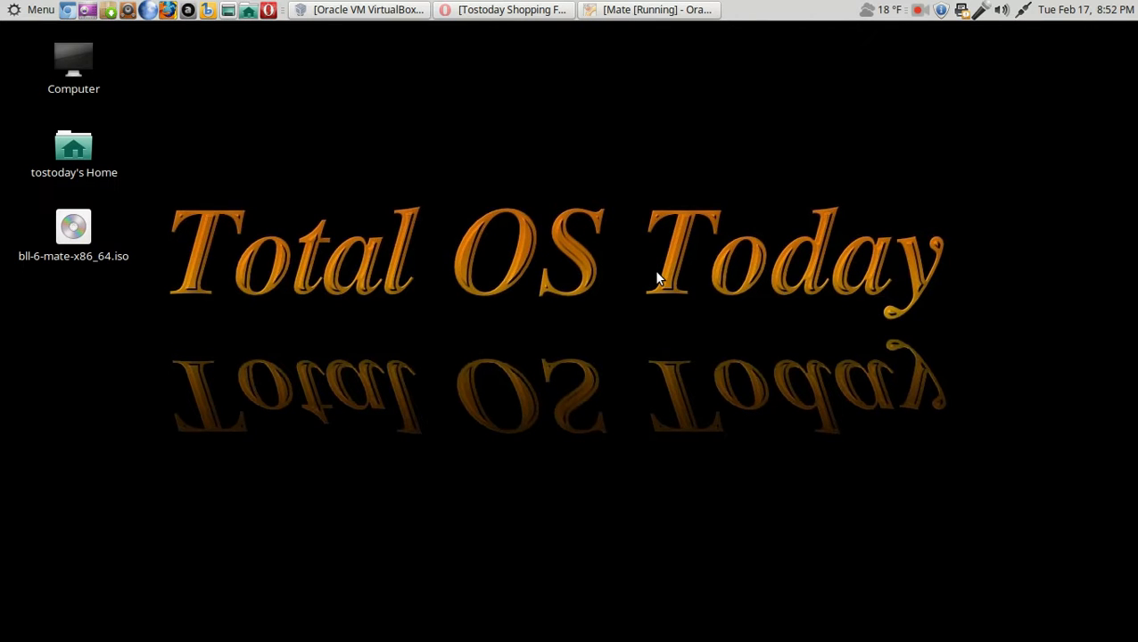
# Bring the Opera shopping blog forward and scroll through the Ubuntu phone poll
pyautogui.click(504, 10)
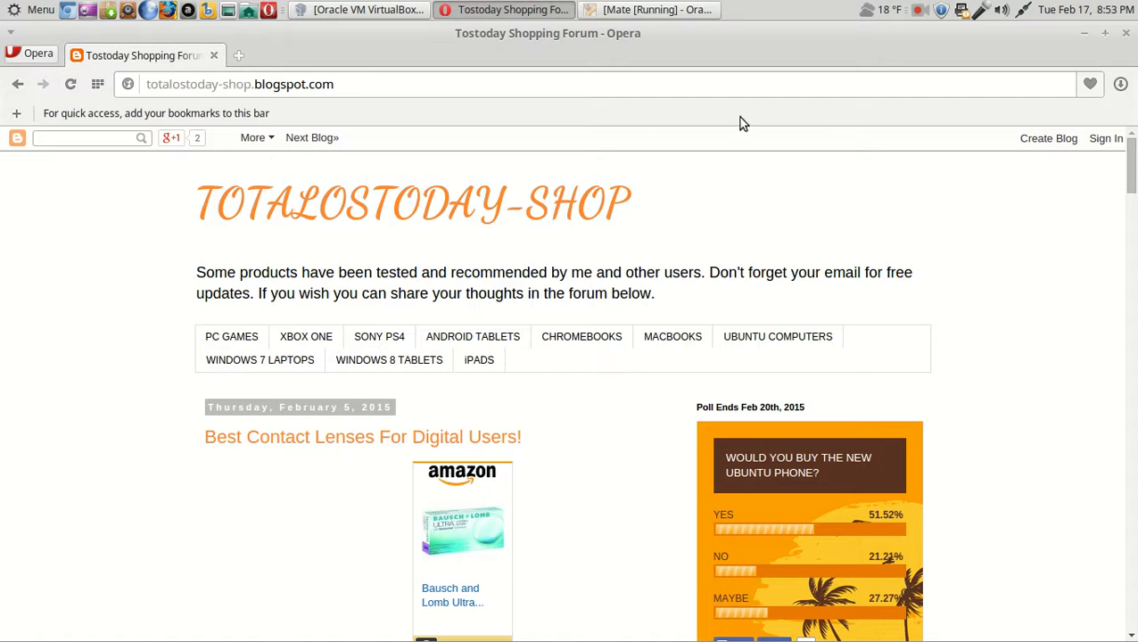
pyautogui.moveTo(998, 347)
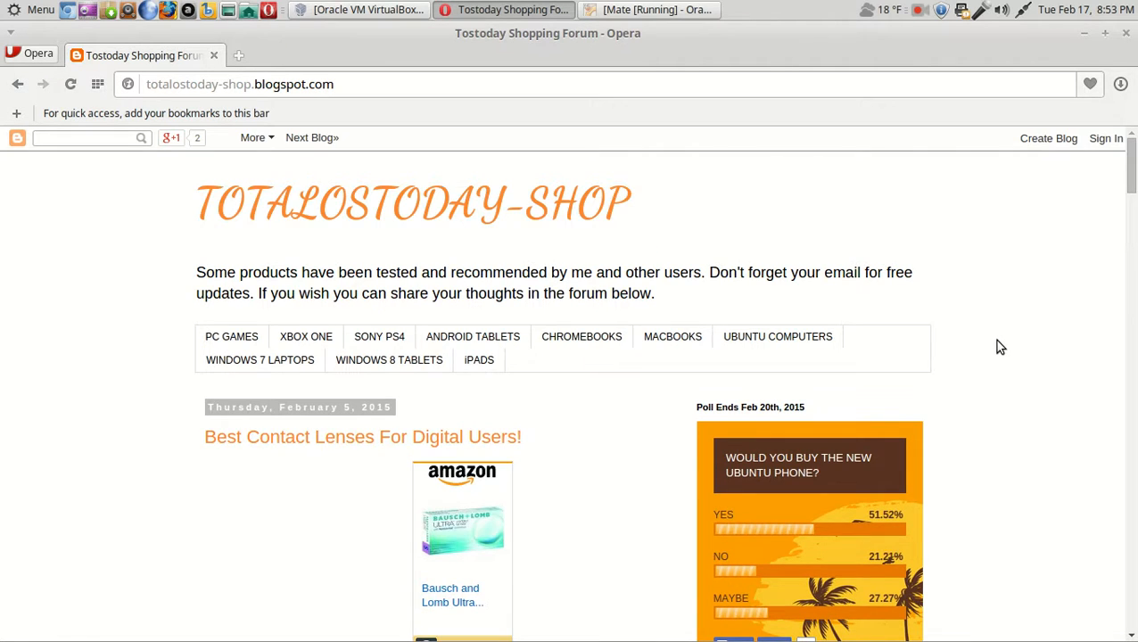
pyautogui.scroll(-3)
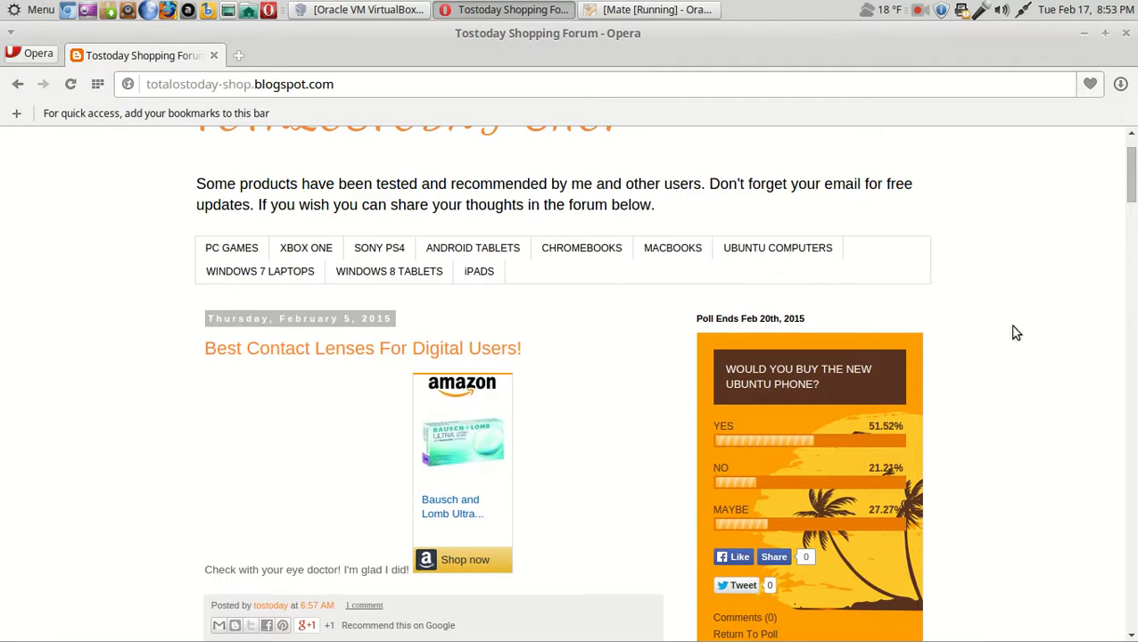
pyautogui.moveTo(1053, 379)
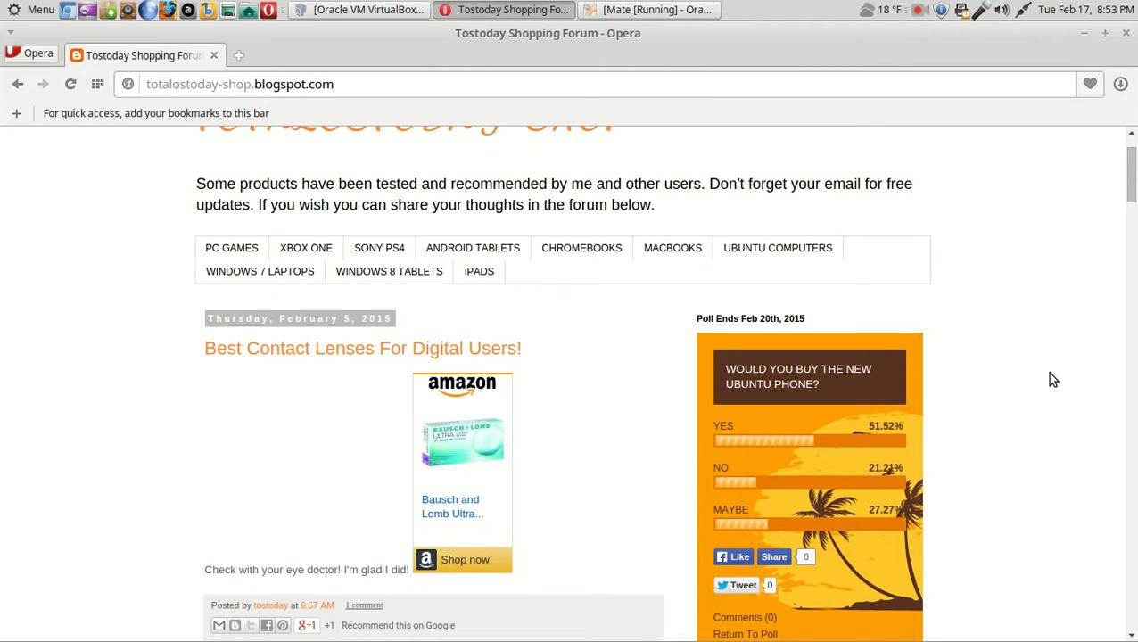
pyautogui.scroll(-3)
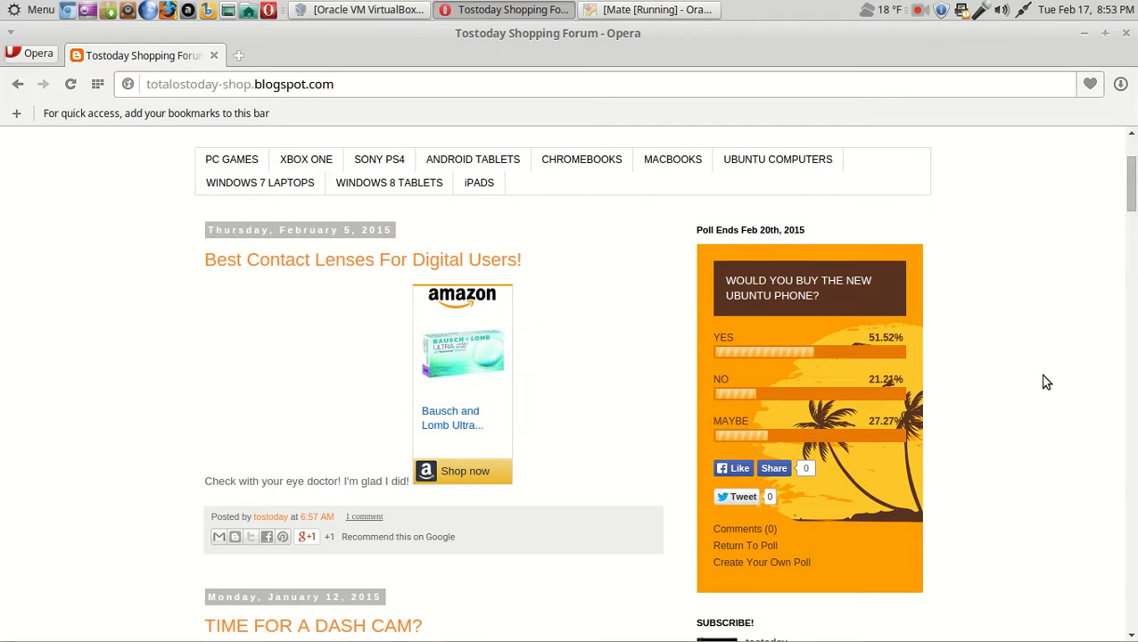
pyautogui.moveTo(1043, 385)
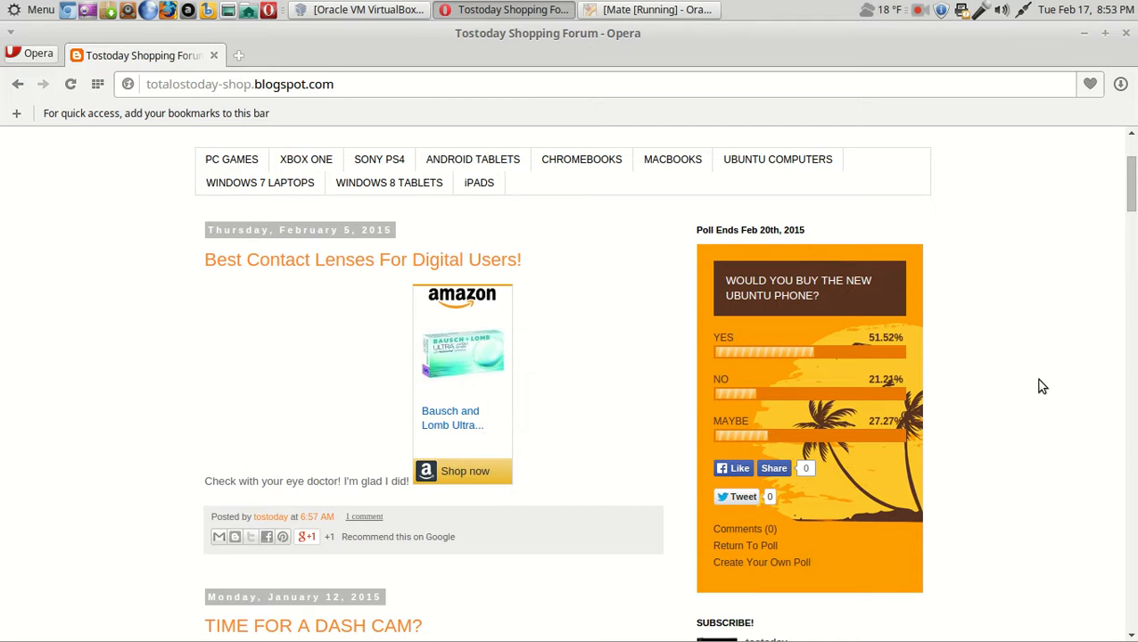
pyautogui.scroll(3)
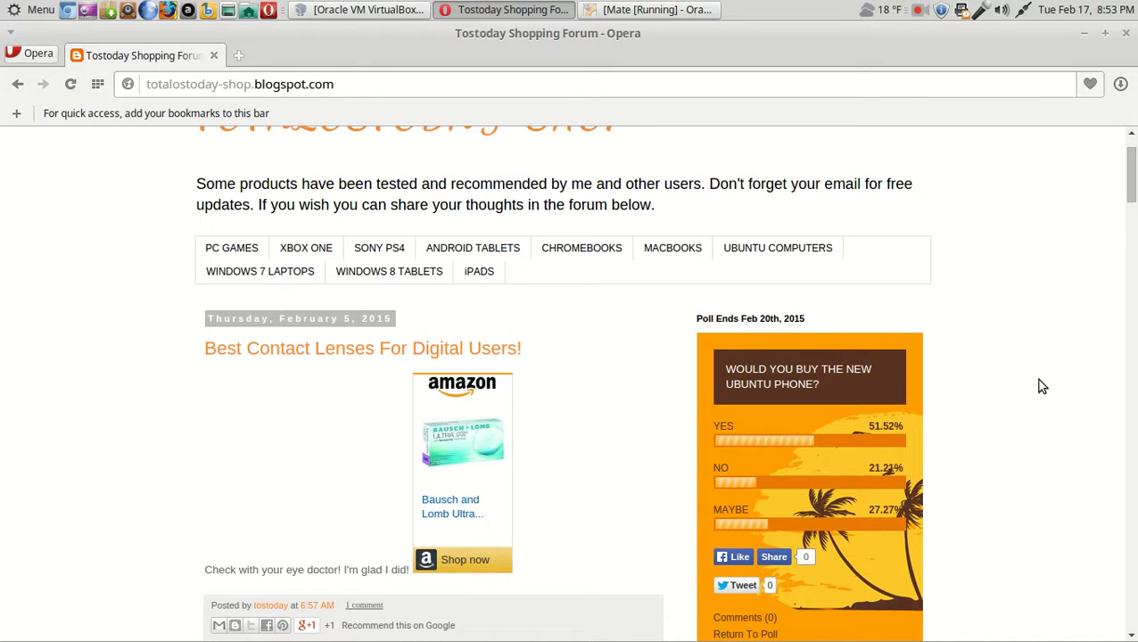
pyautogui.scroll(3)
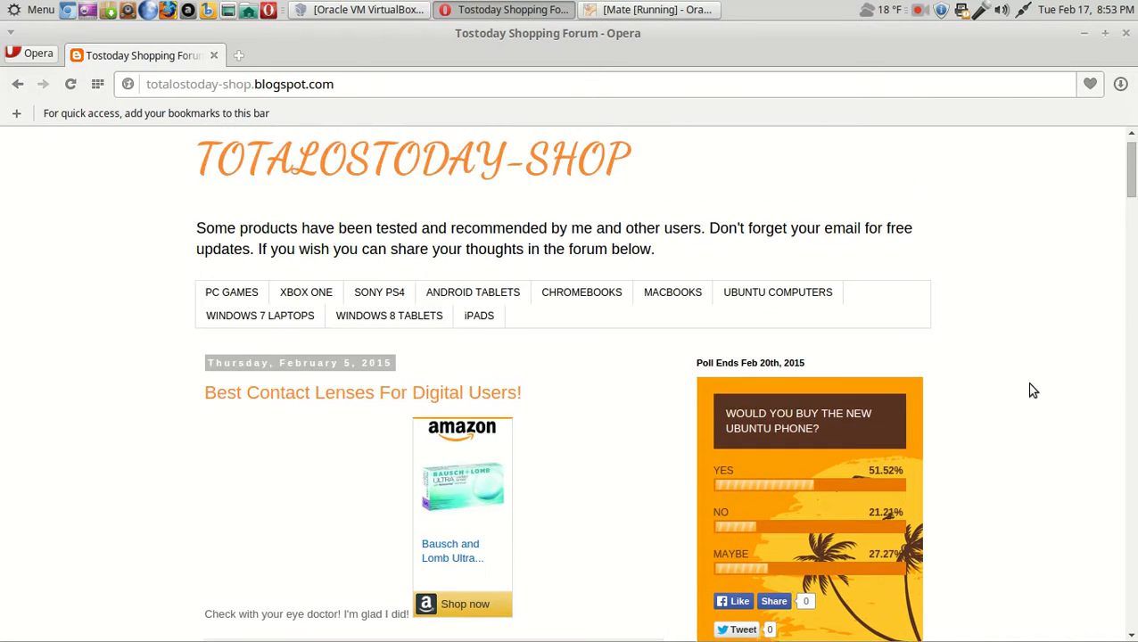